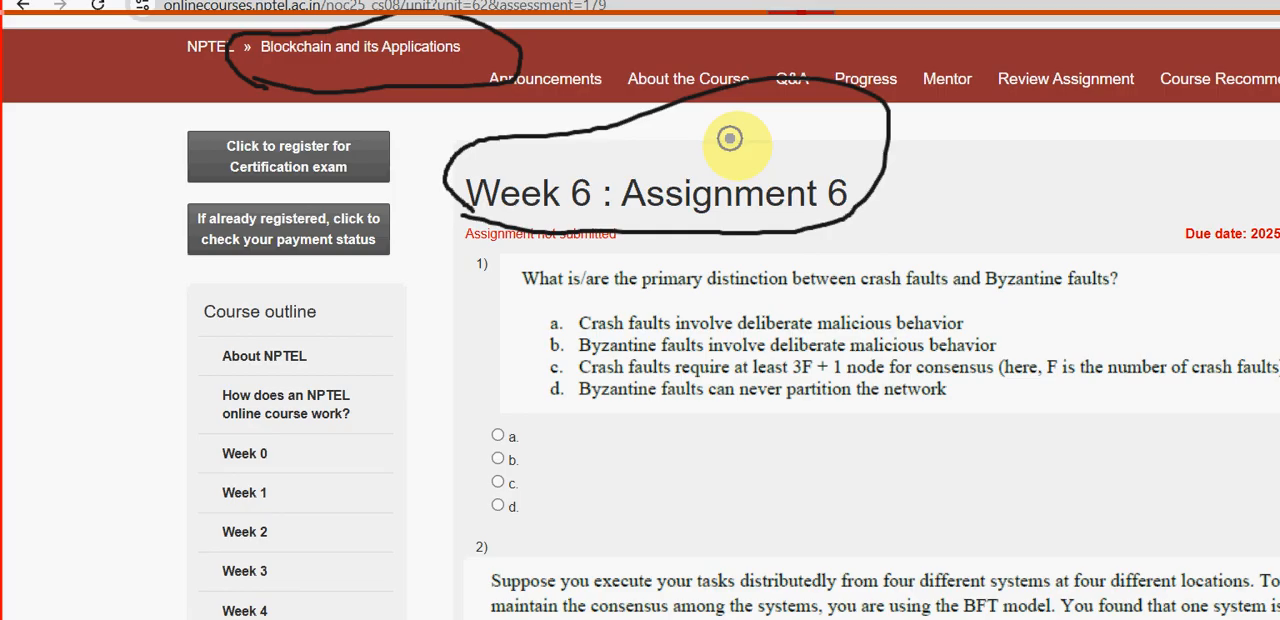
mouse_move(416, 216)
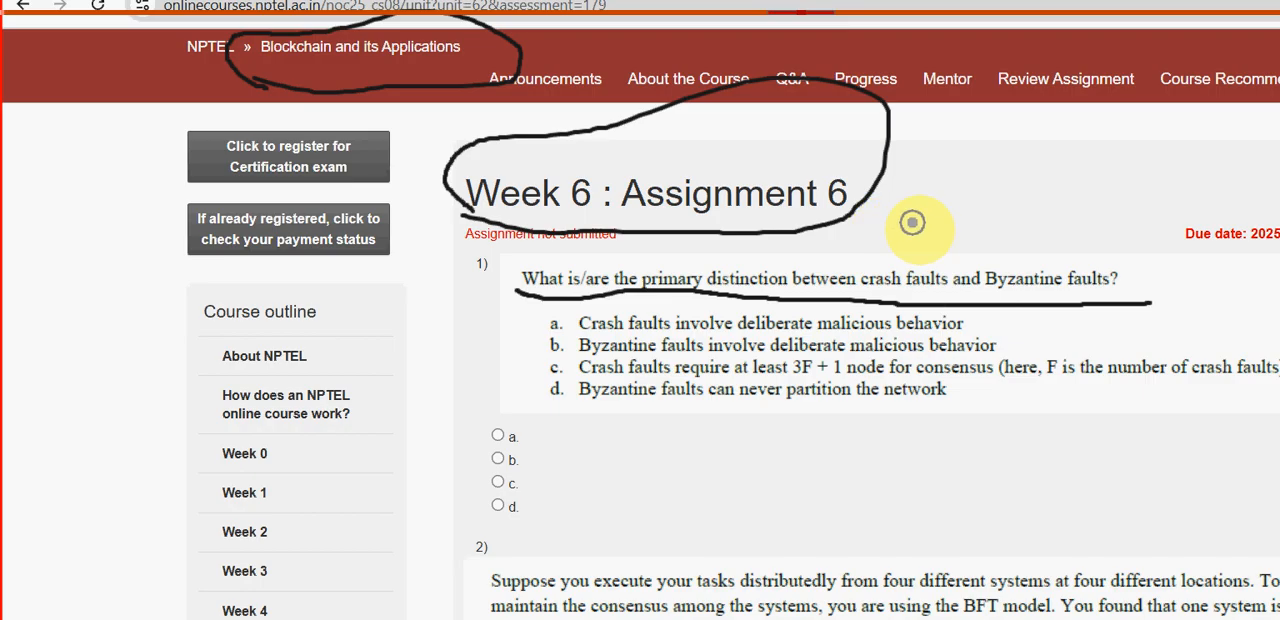
mouse_move(406, 260)
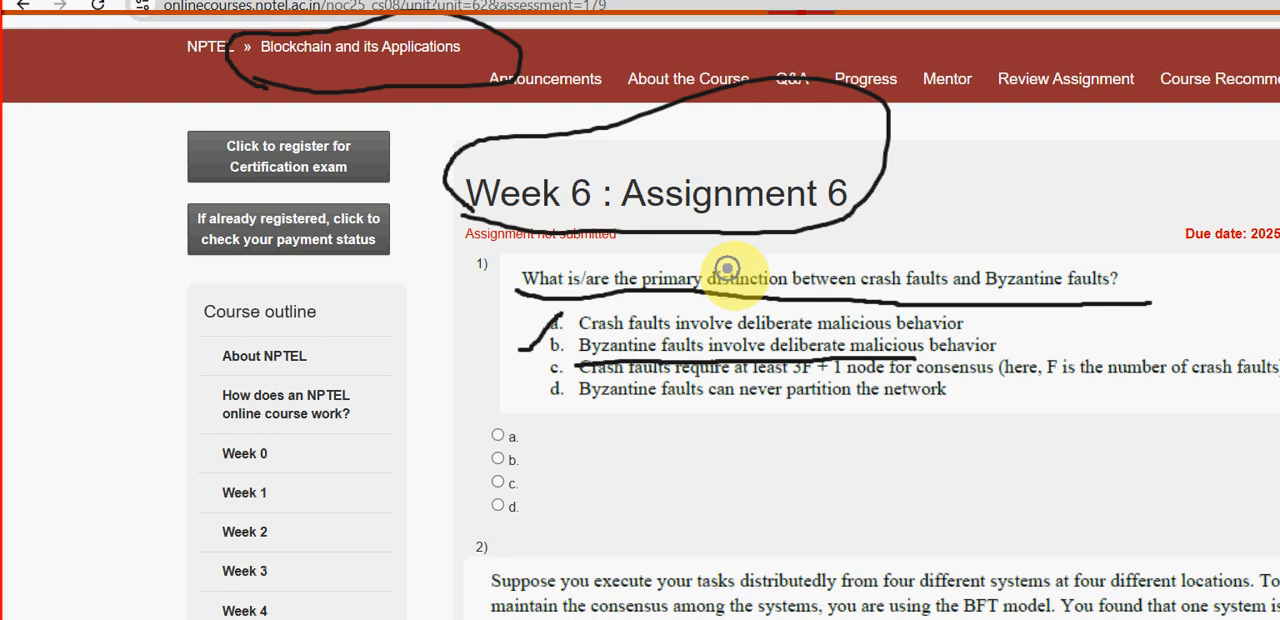
mouse_move(1164, 610)
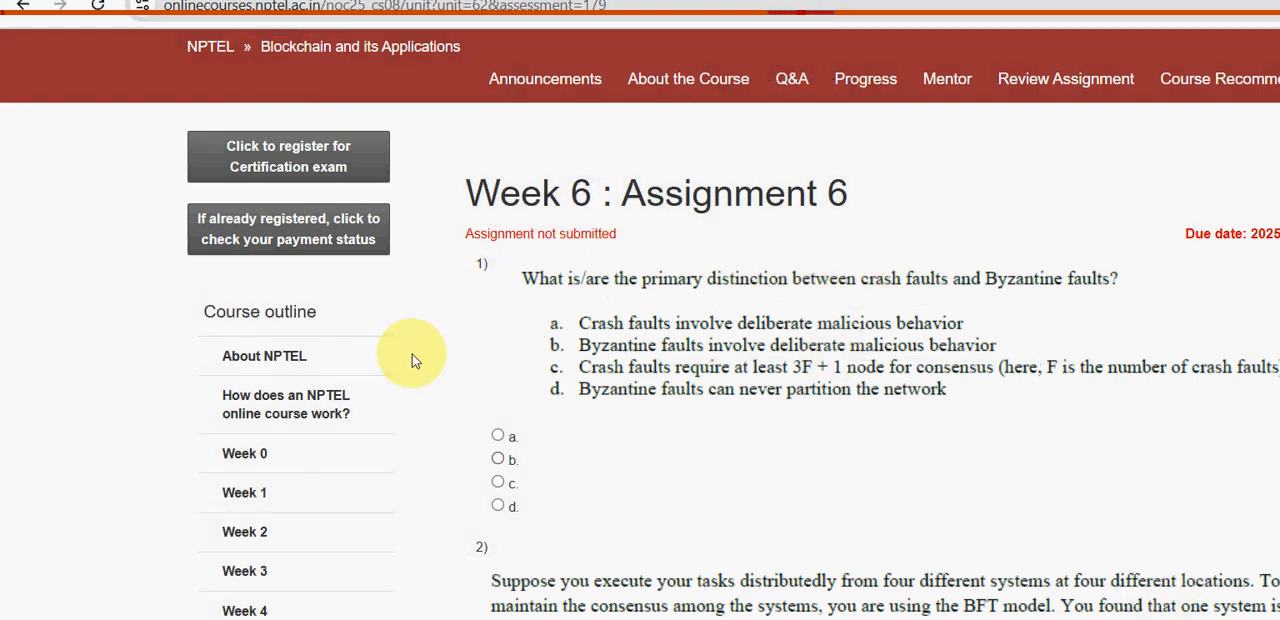
mouse_move(400, 376)
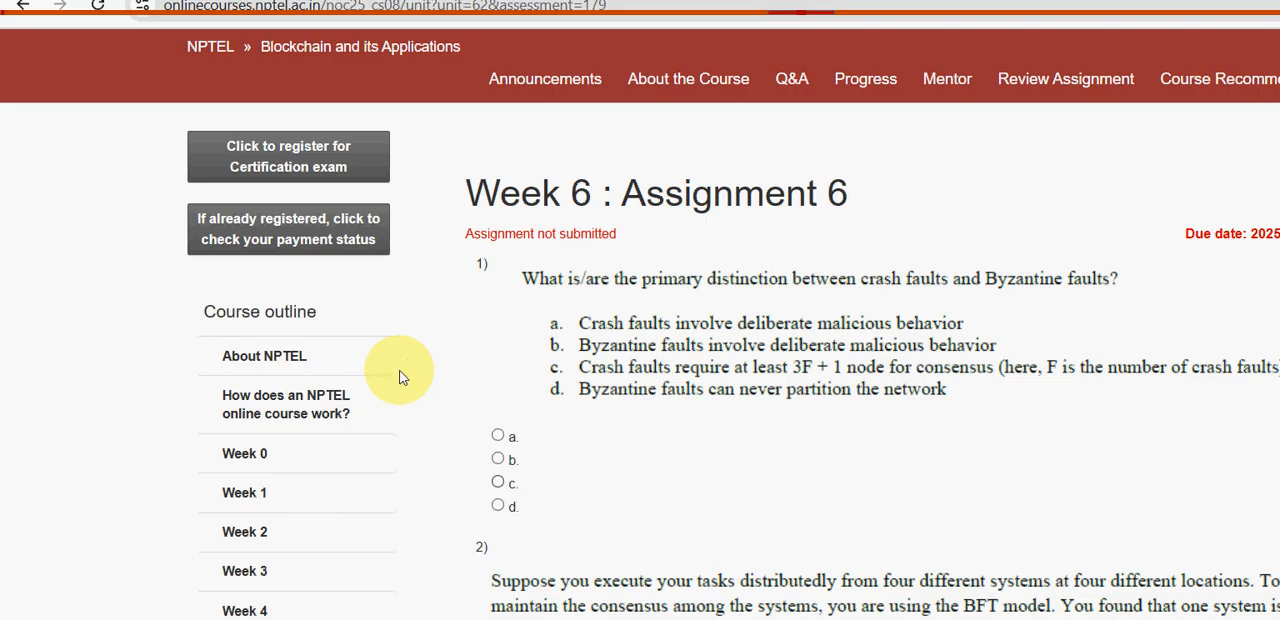
Select option b for question 1 on crash versus Byzantine faults.
left_click(400, 356)
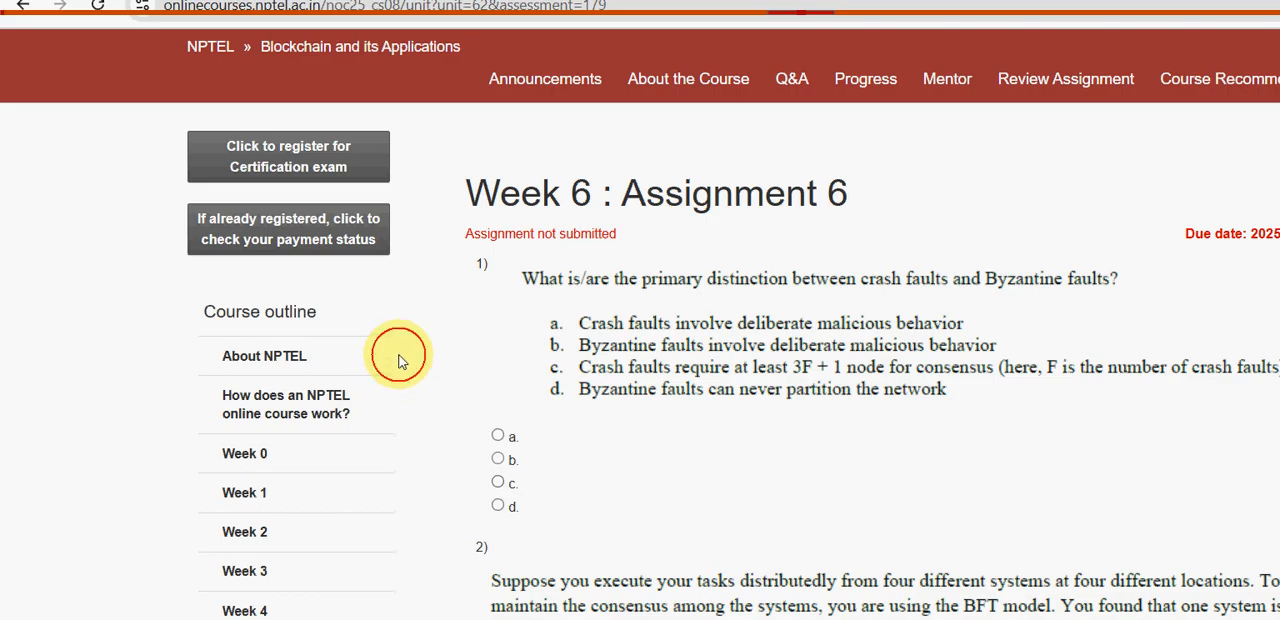
left_click(496, 460)
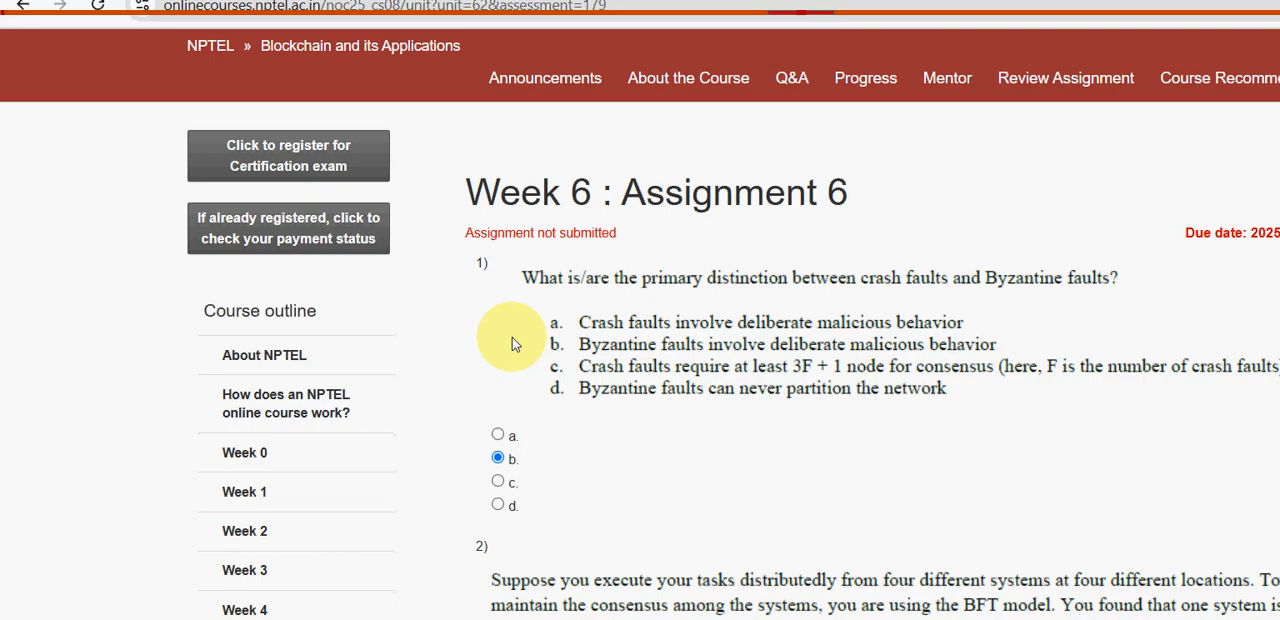
scroll("down", 3)
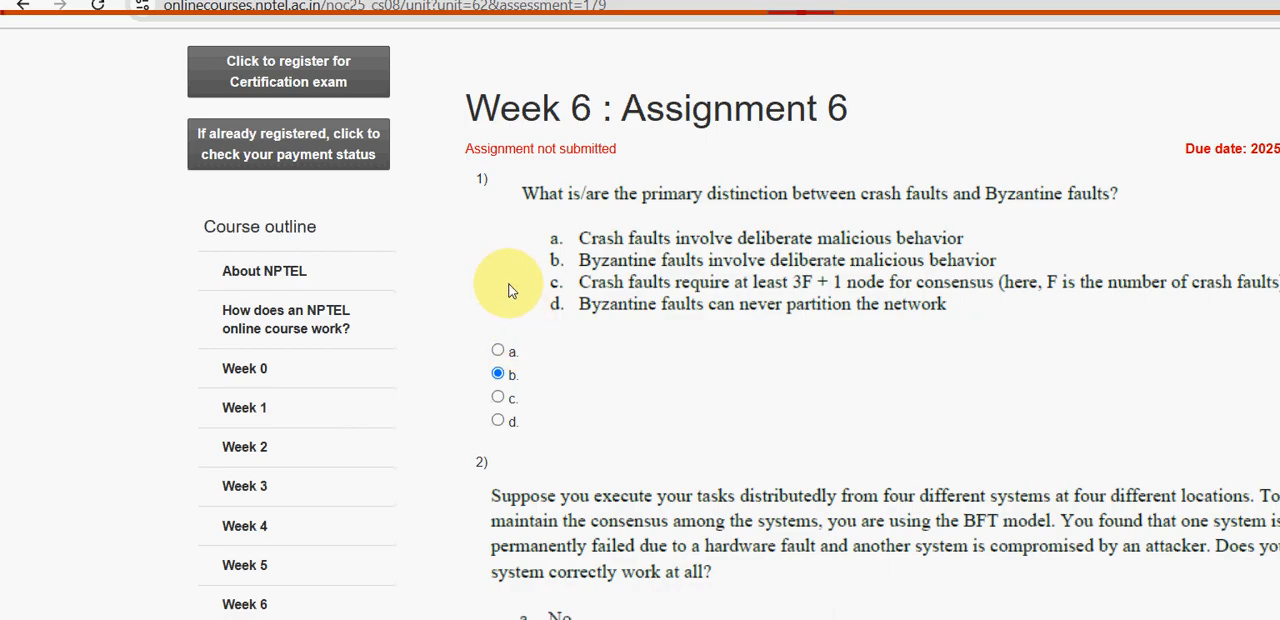
scroll("down", 3)
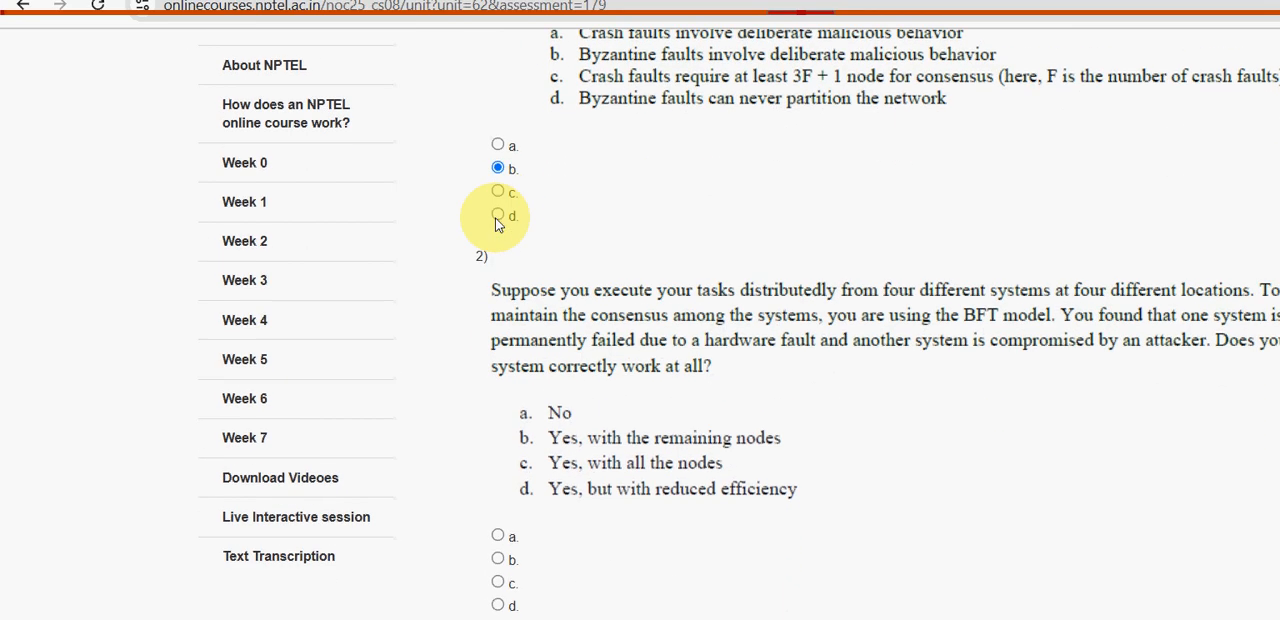
Select option b, Yes with the remaining nodes, for question 2 on the BFT model.
scroll("down", 3)
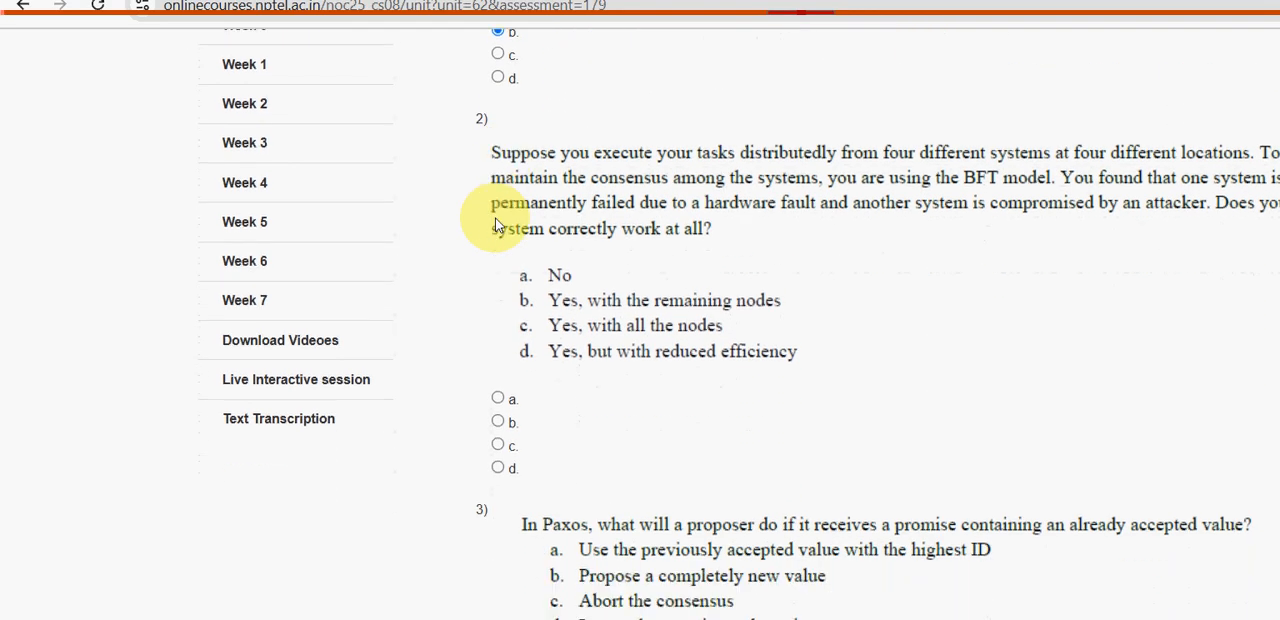
scroll("down", 3)
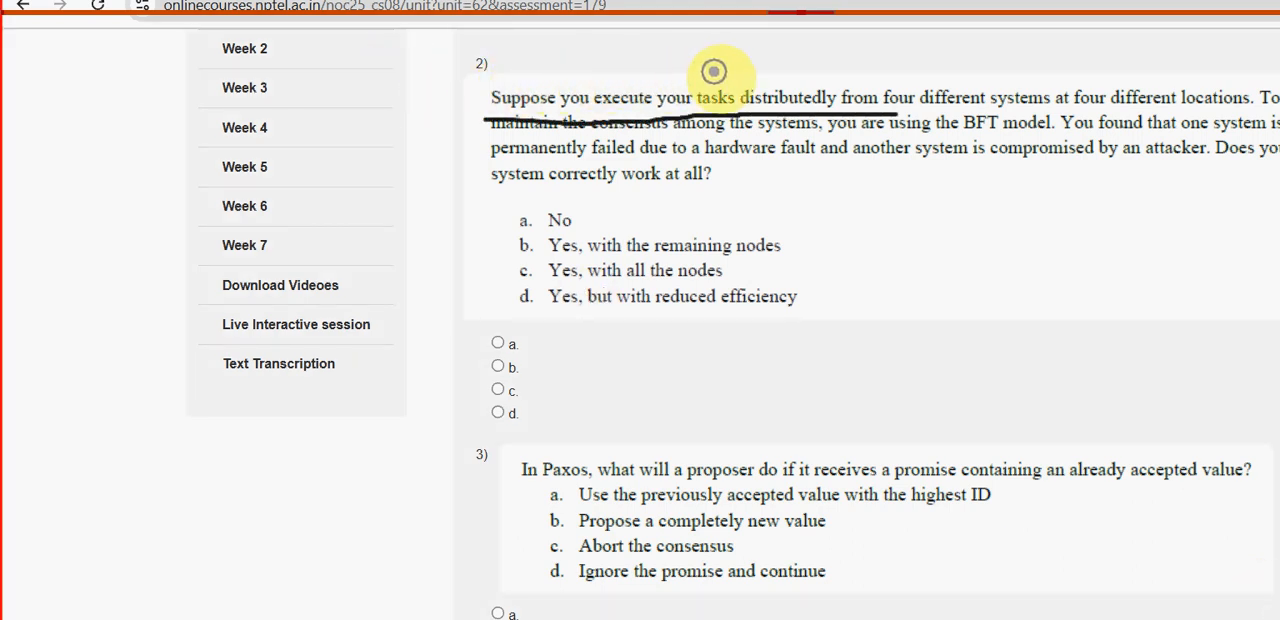
mouse_move(1012, 72)
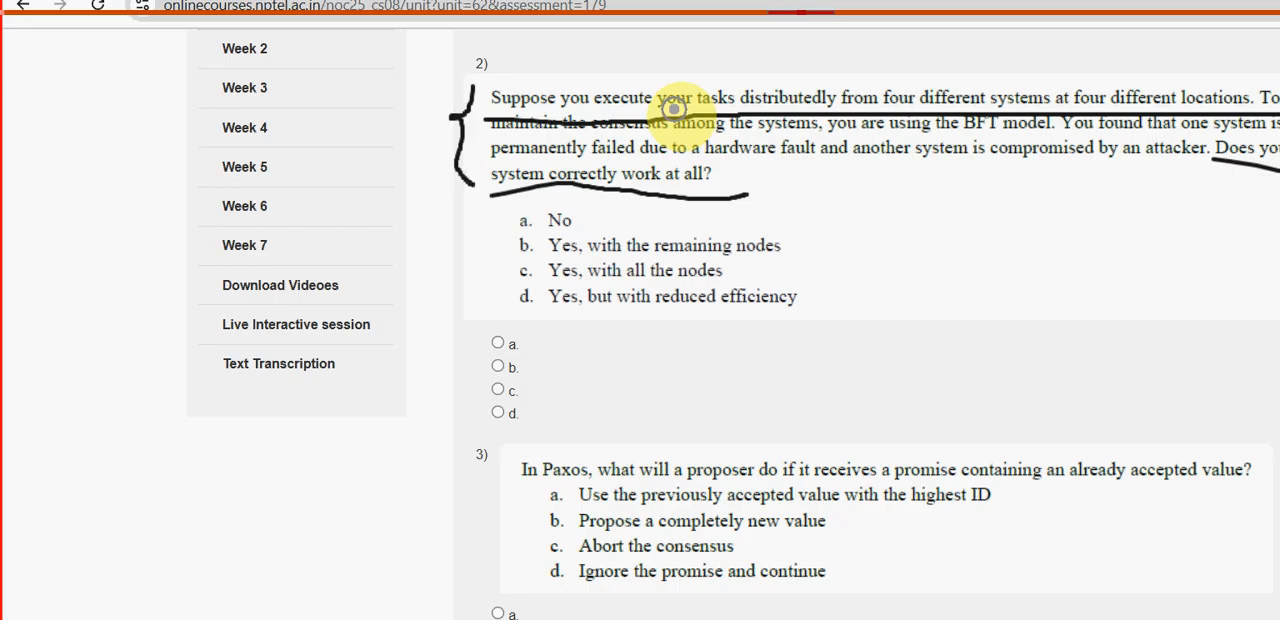
mouse_move(392, 172)
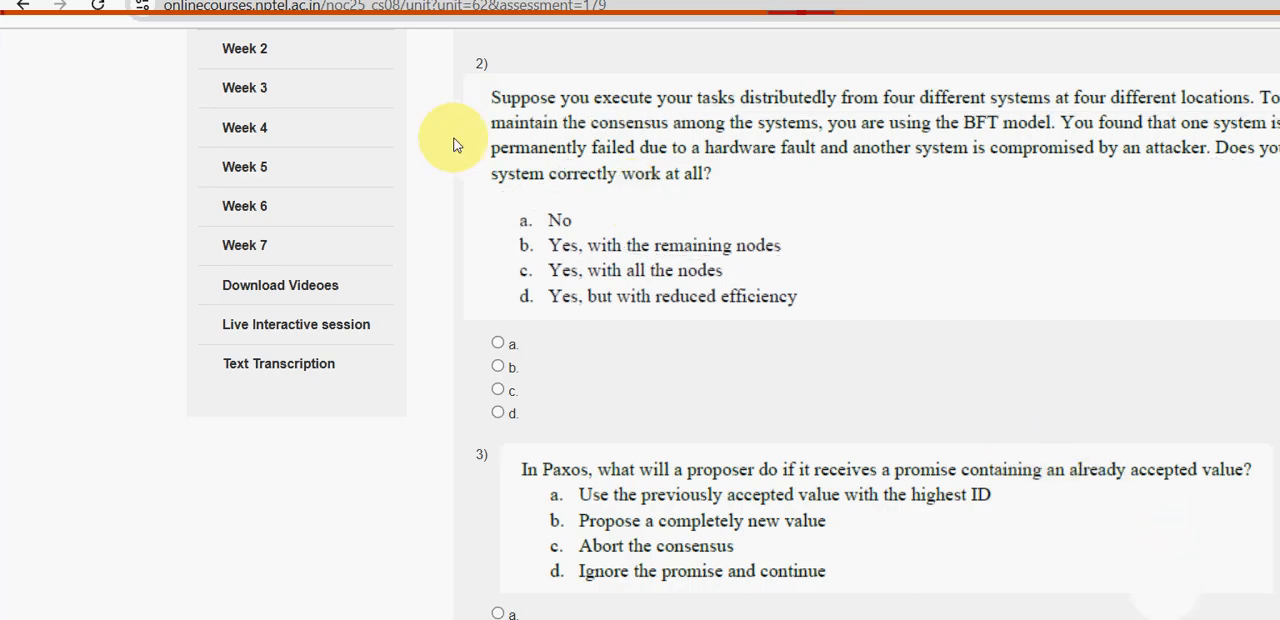
left_click(498, 368)
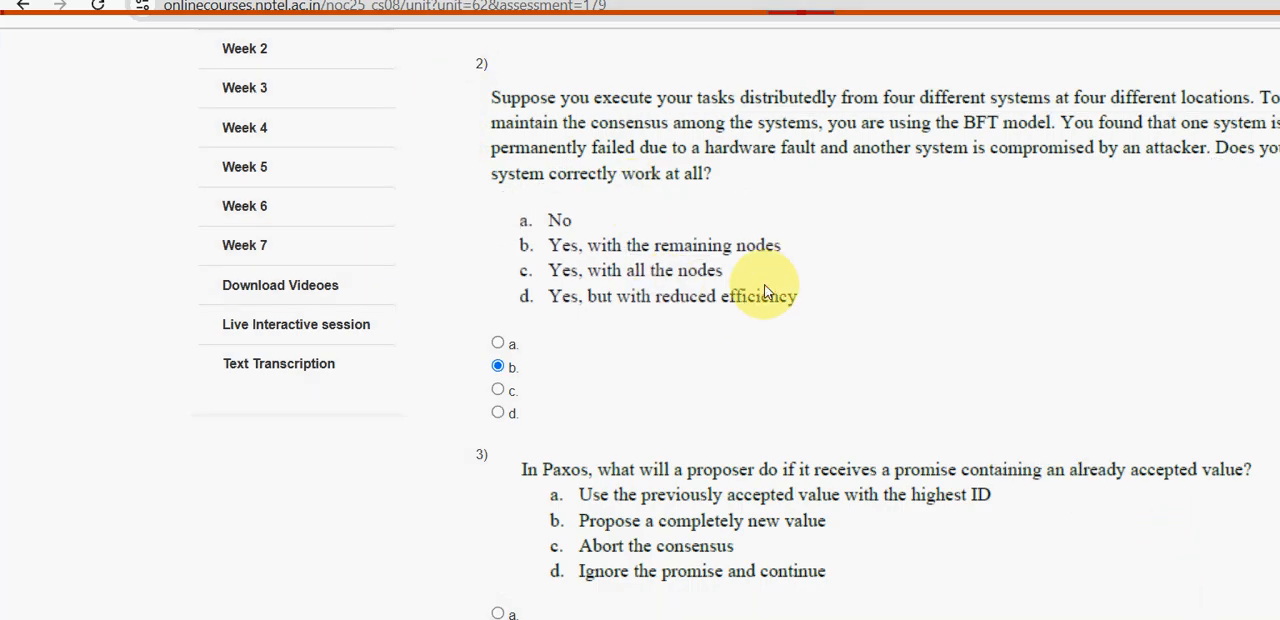
mouse_move(770, 112)
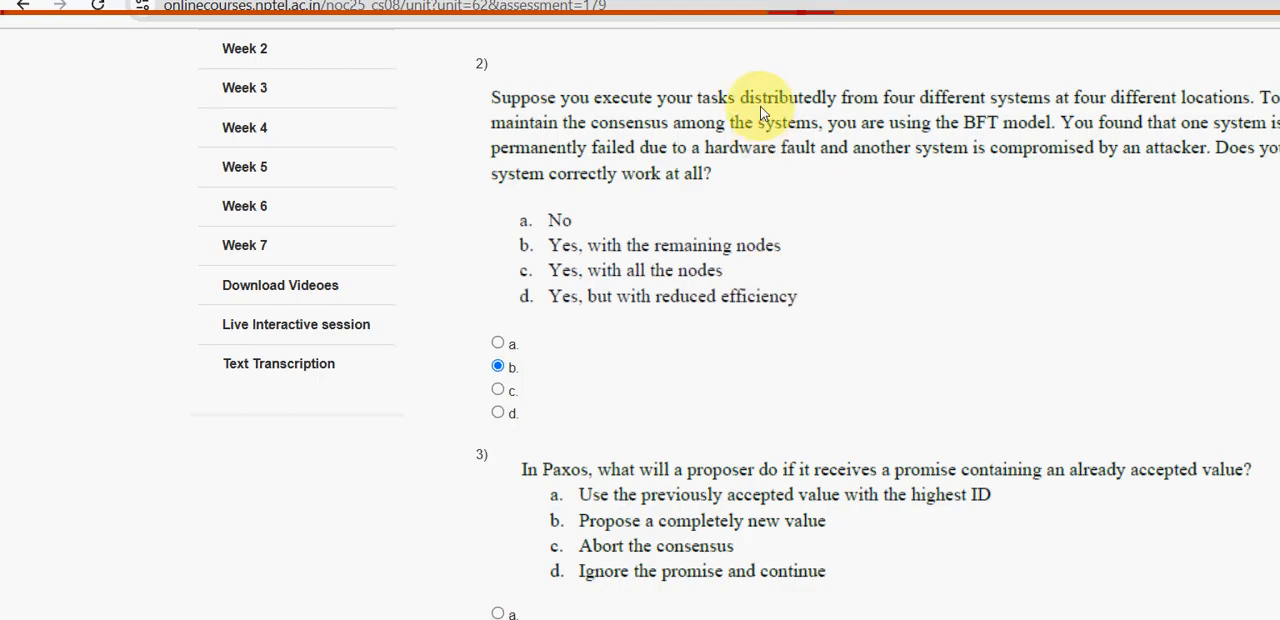
Select option a, using the previously accepted value, for question 3 on the Paxos proposer.
scroll("down", 3)
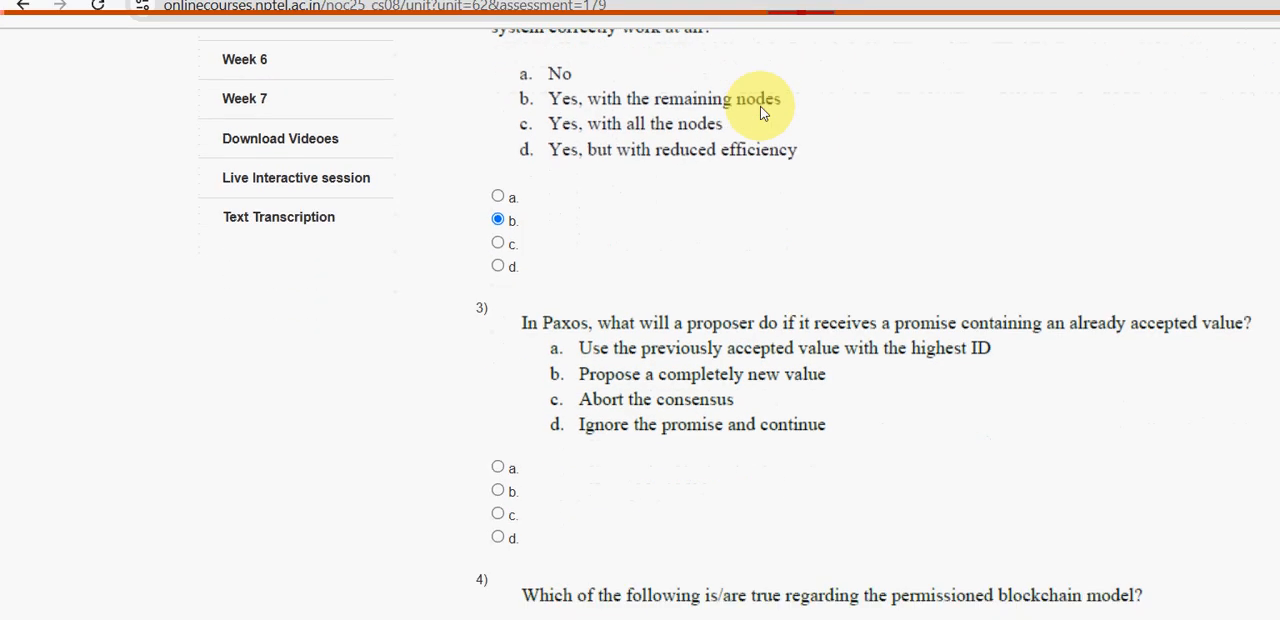
scroll("down", 3)
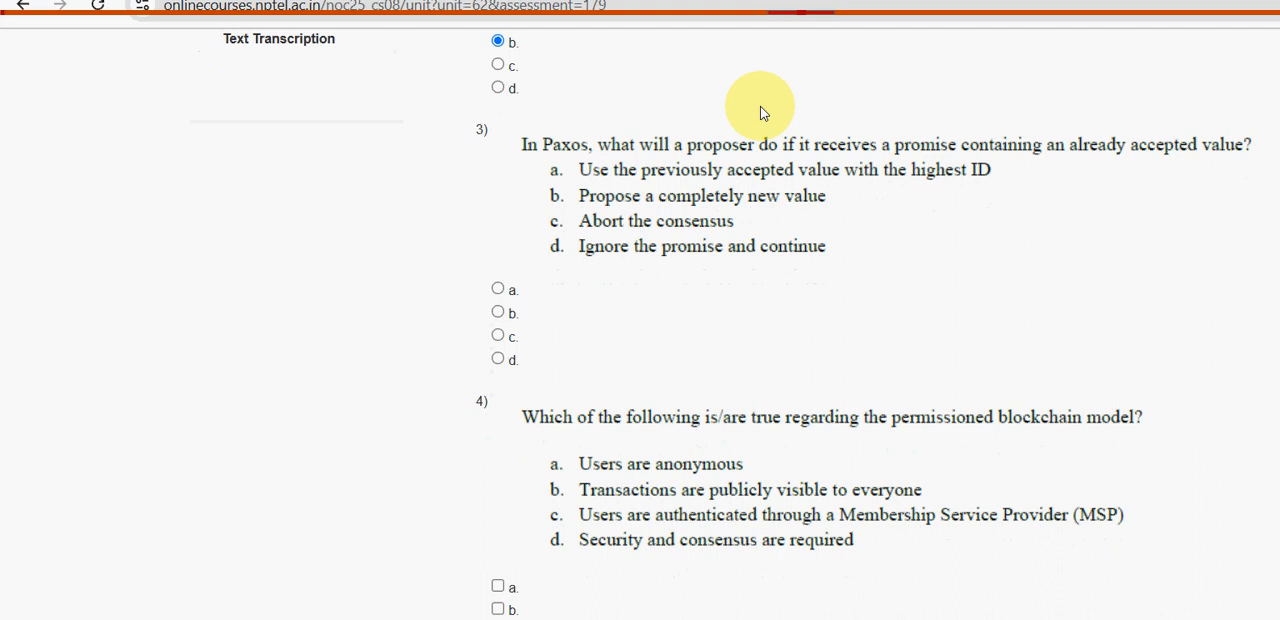
scroll("down", 3)
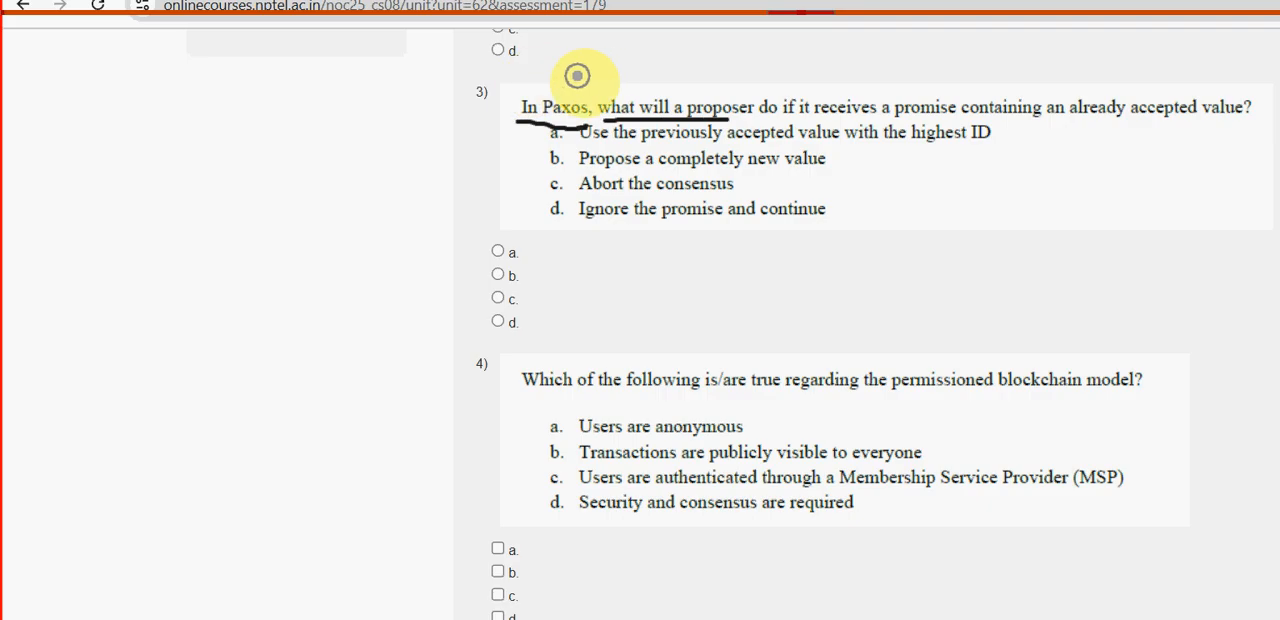
mouse_move(692, 76)
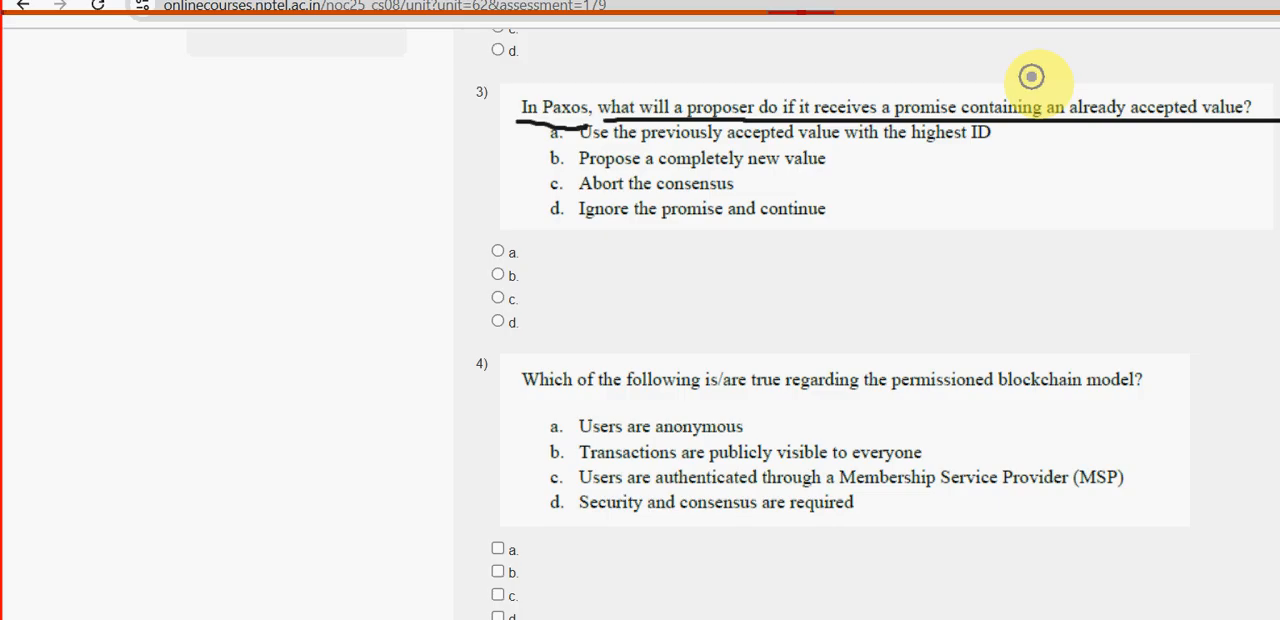
mouse_move(560, 70)
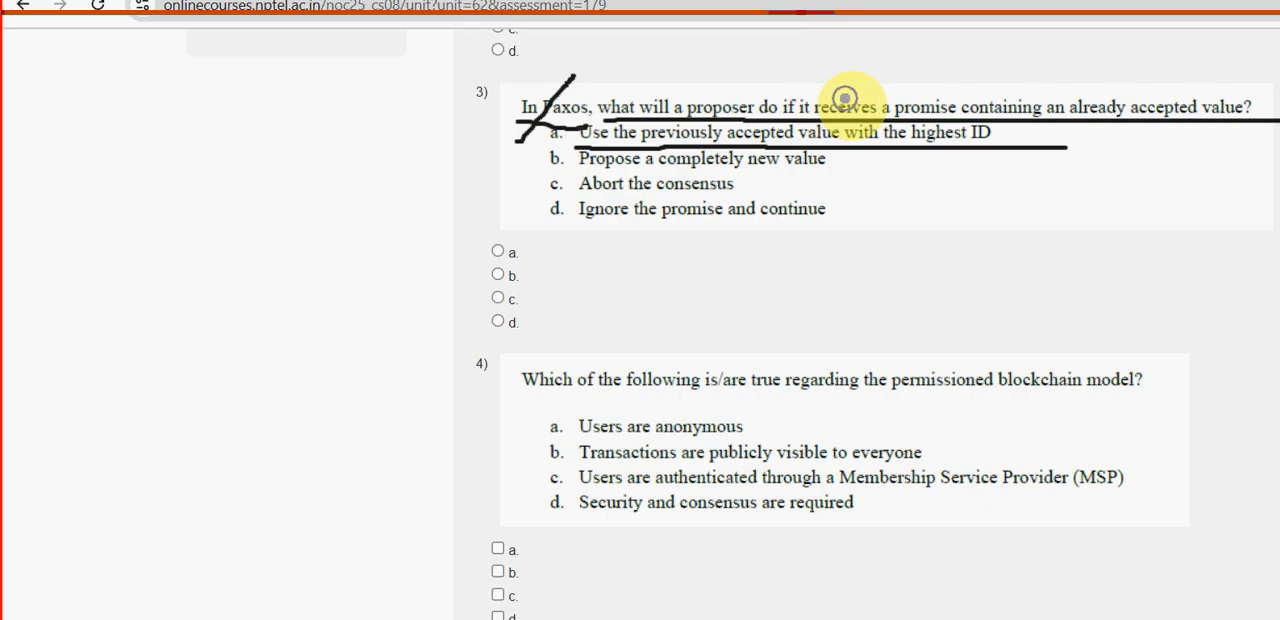
mouse_move(1160, 600)
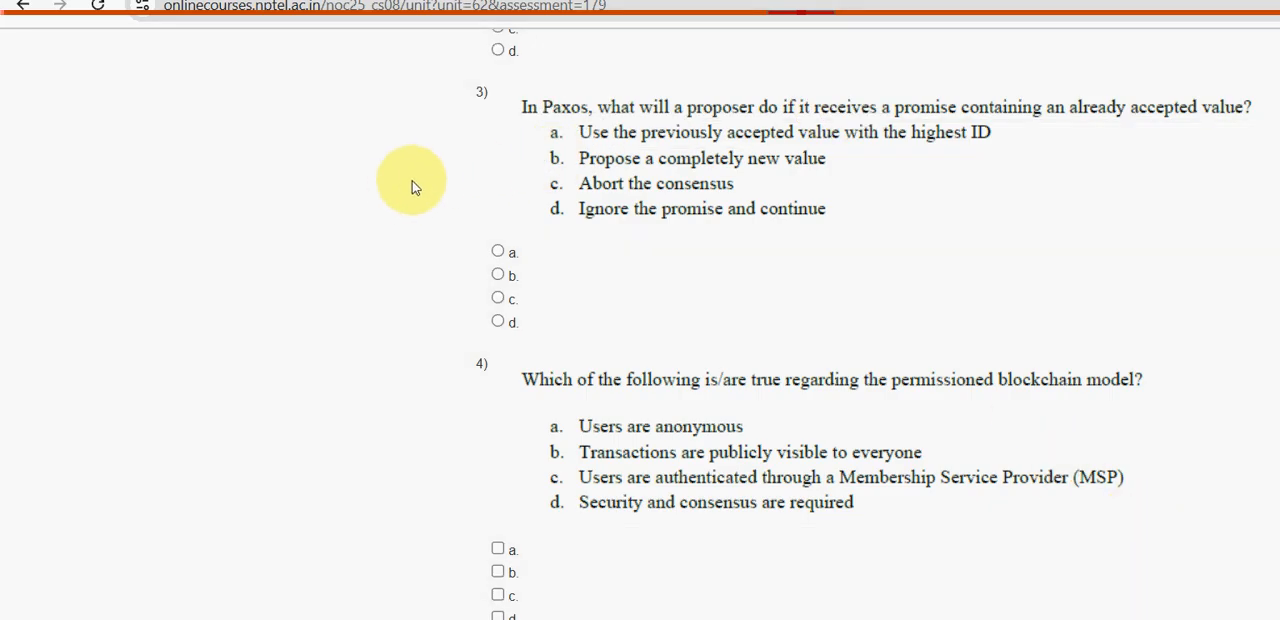
left_click(496, 252)
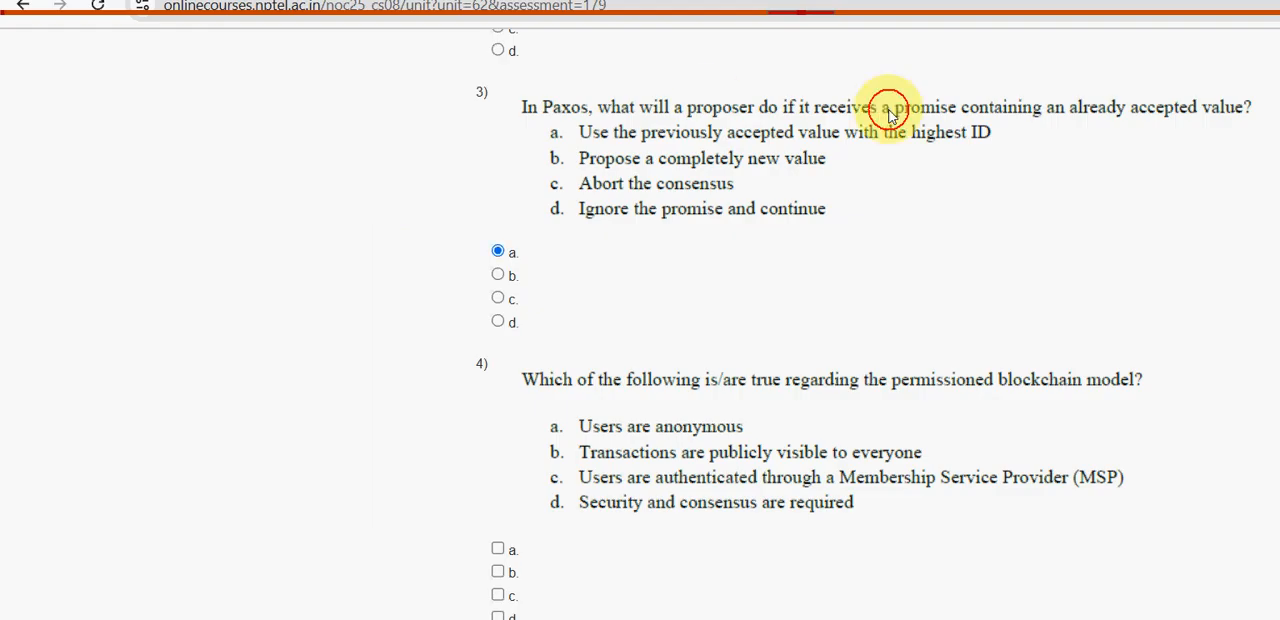
scroll("down", 3)
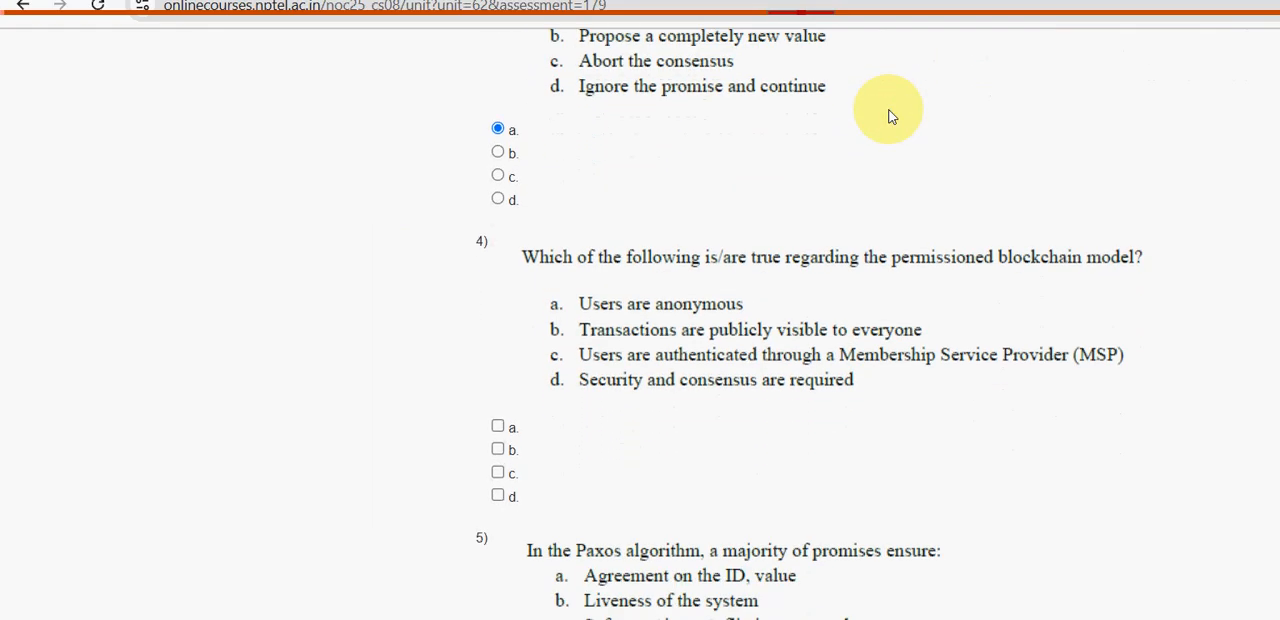
Tick options c and d for question 4 on the permissioned blockchain model.
scroll("down", 3)
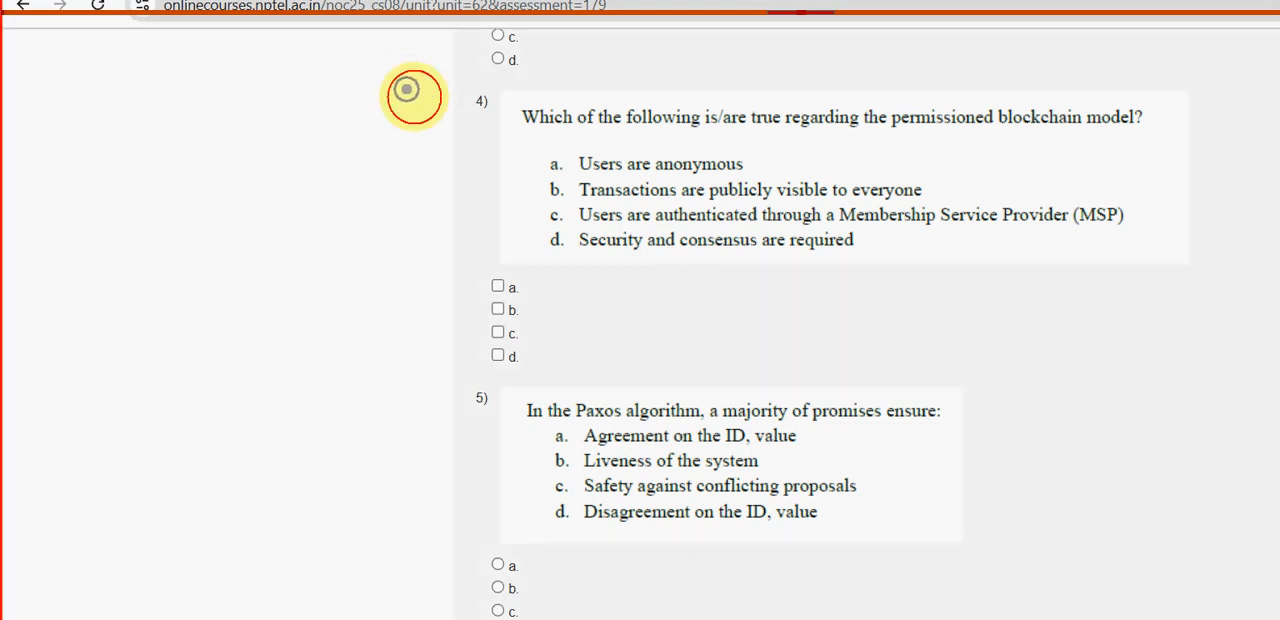
left_click_drag(520, 136, 978, 136)
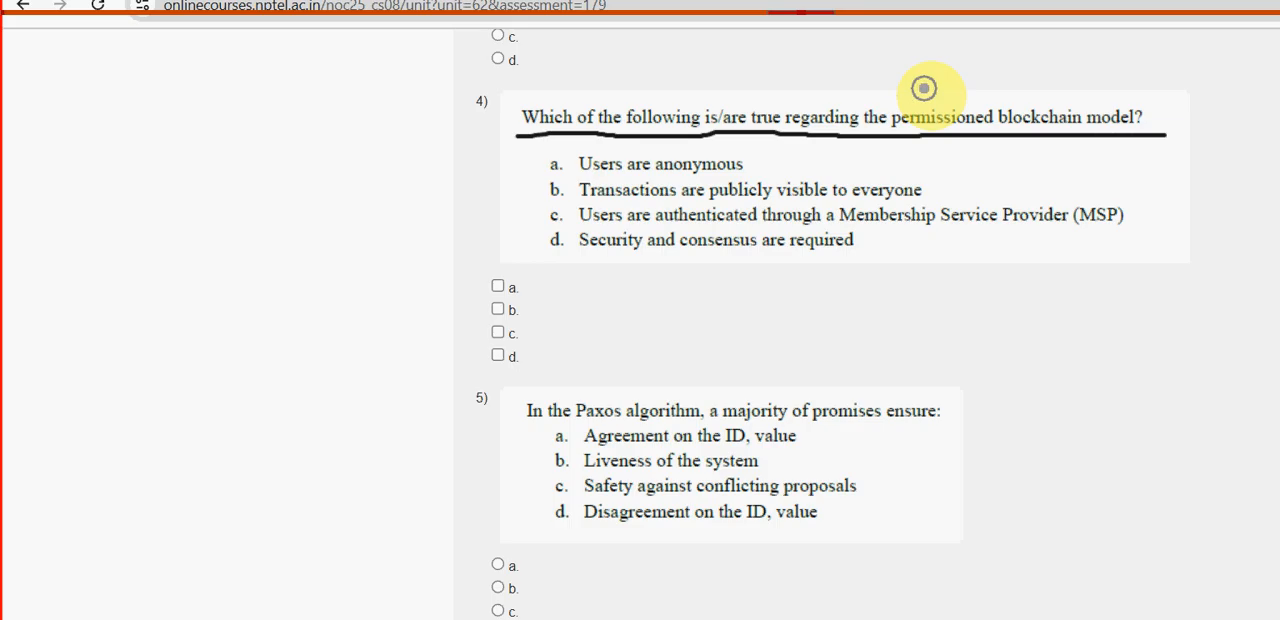
mouse_move(412, 176)
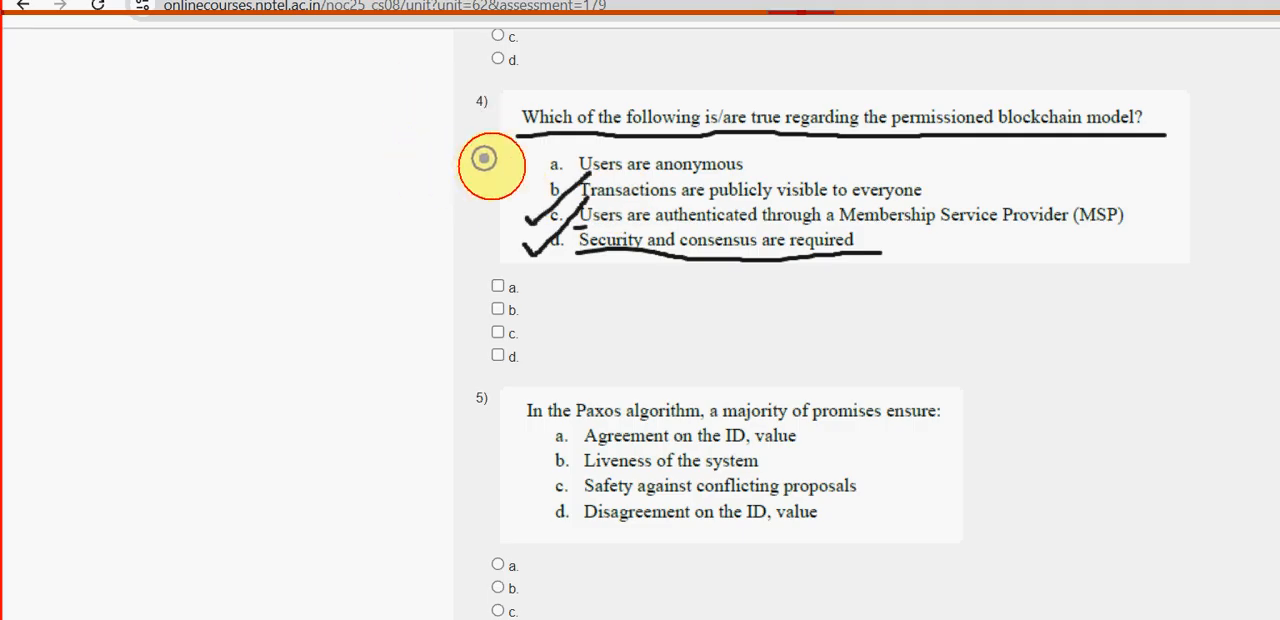
mouse_move(804, 162)
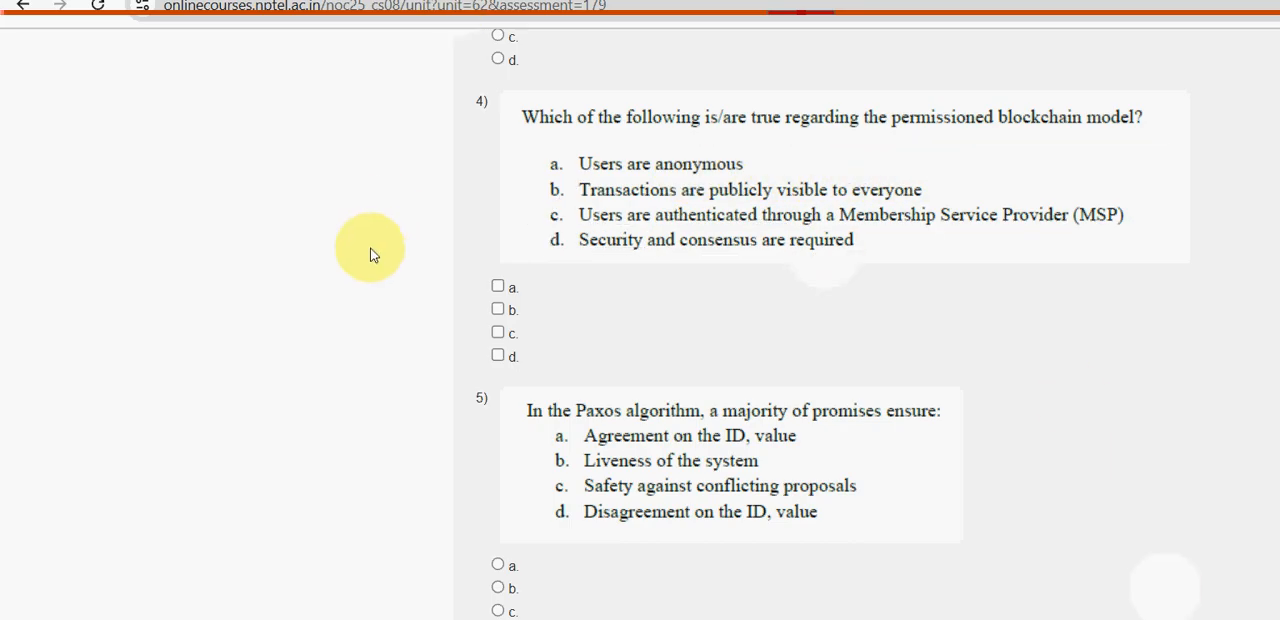
left_click(496, 332)
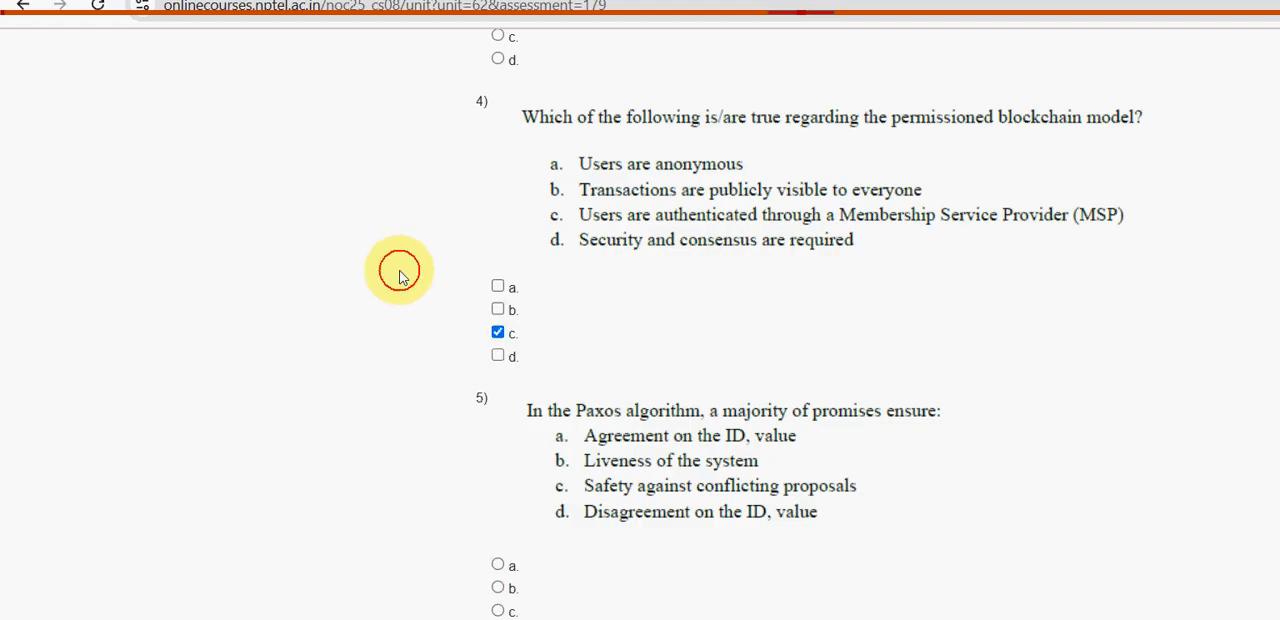
left_click(496, 356)
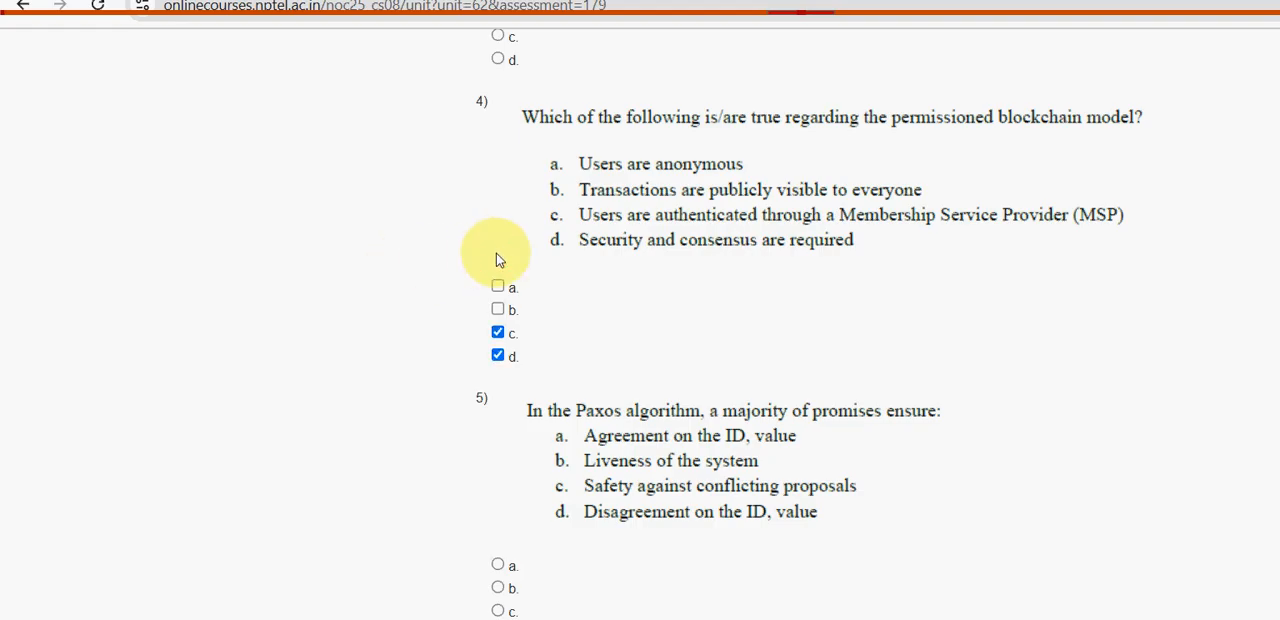
Select option c, Safety against conflicting proposals, for question 5 on Paxos promises.
scroll("down", 3)
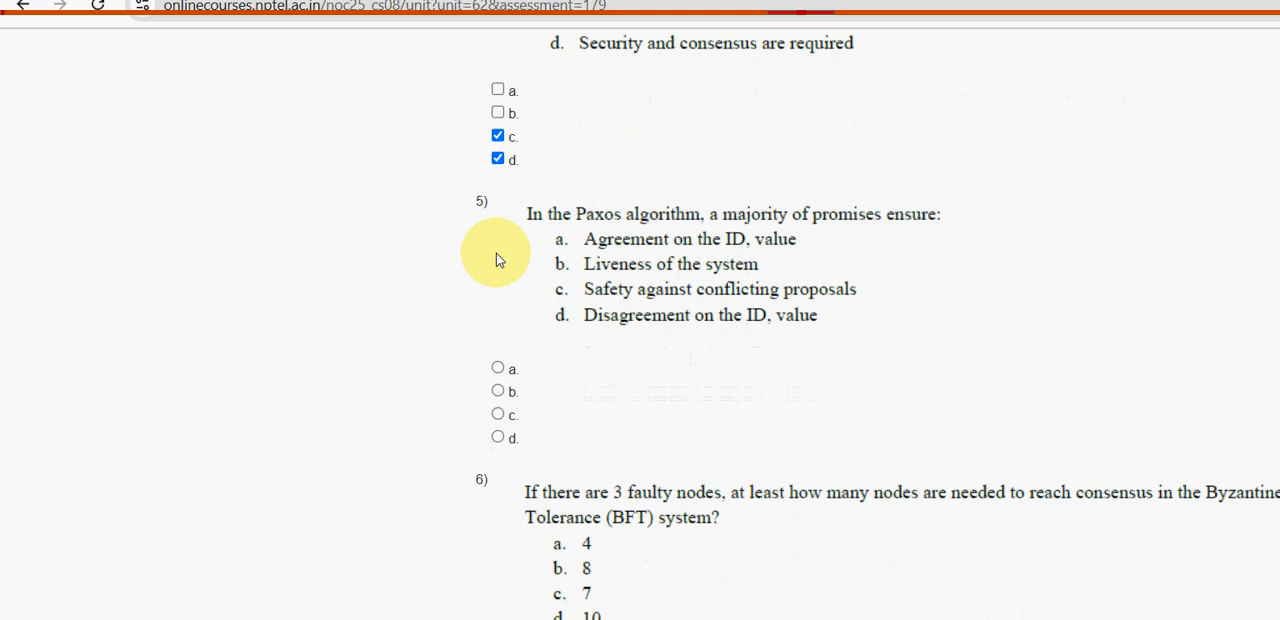
scroll("down", 3)
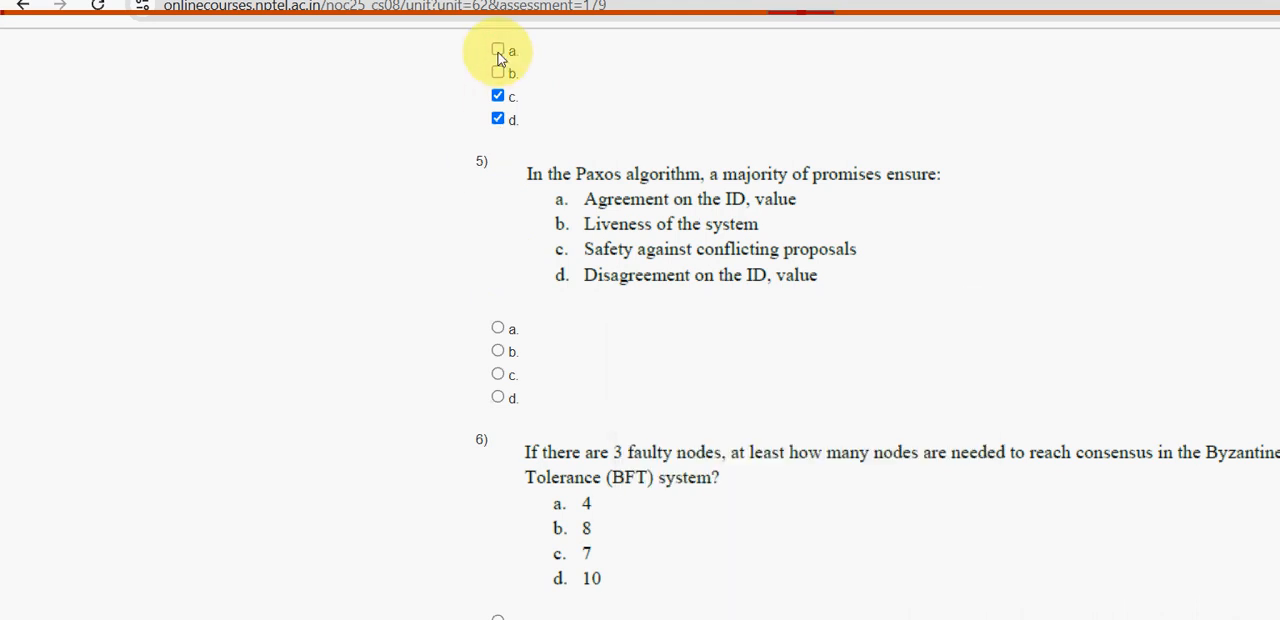
scroll("down", 3)
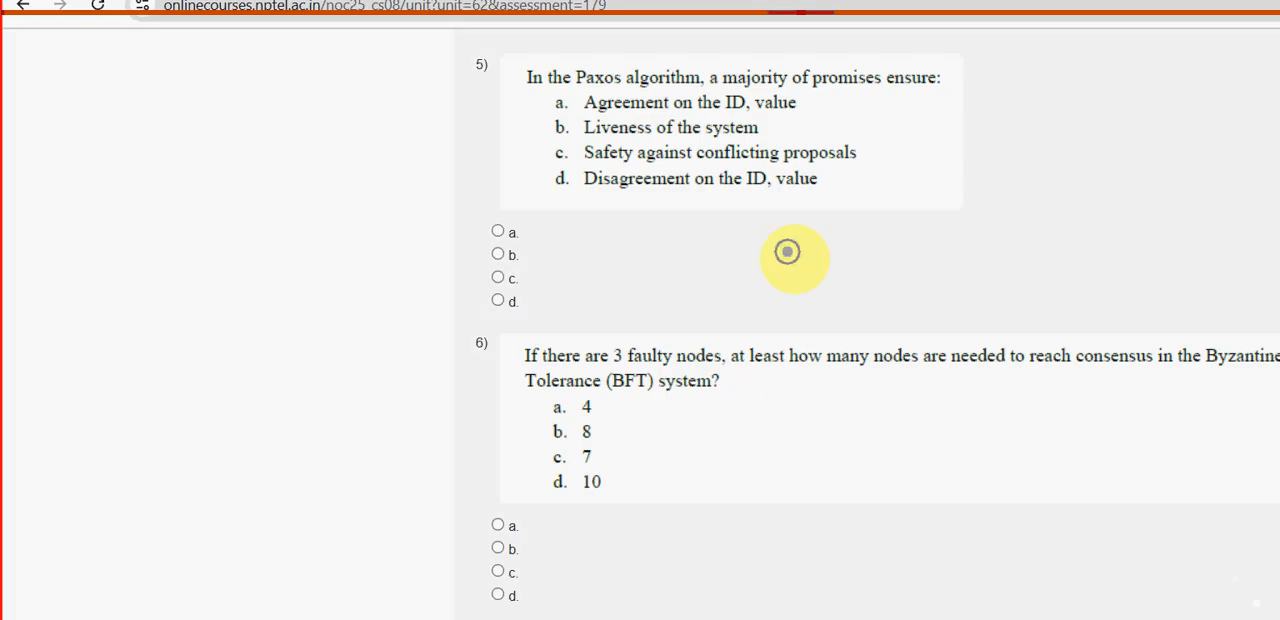
mouse_move(408, 52)
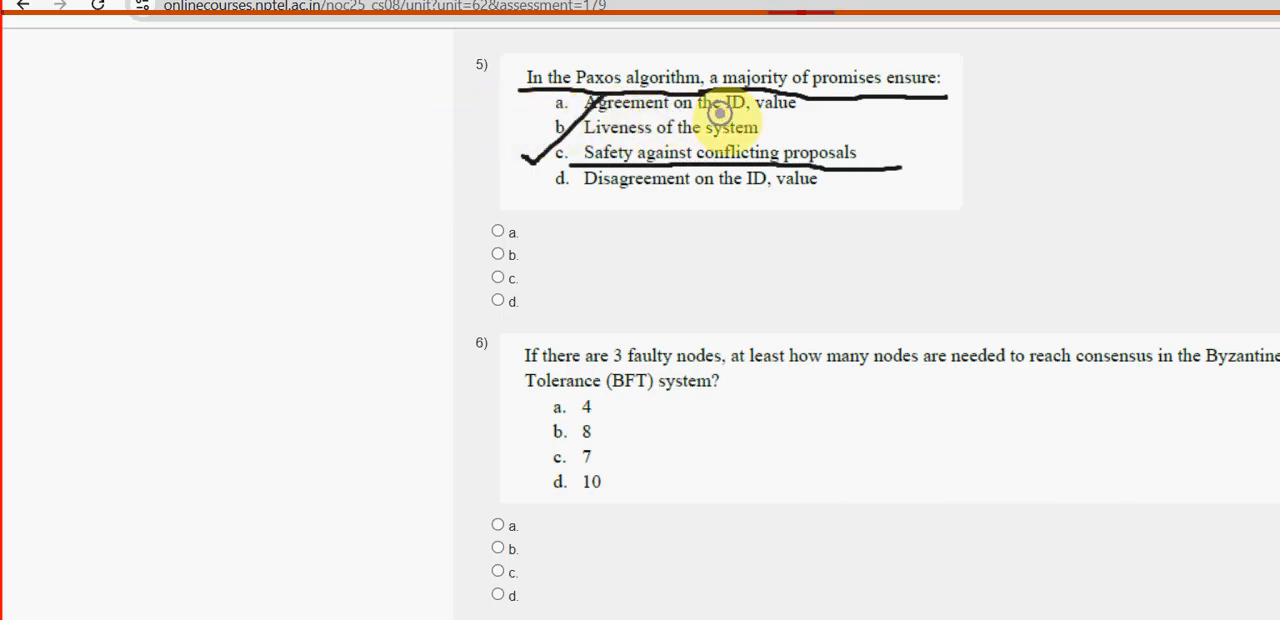
mouse_move(1144, 506)
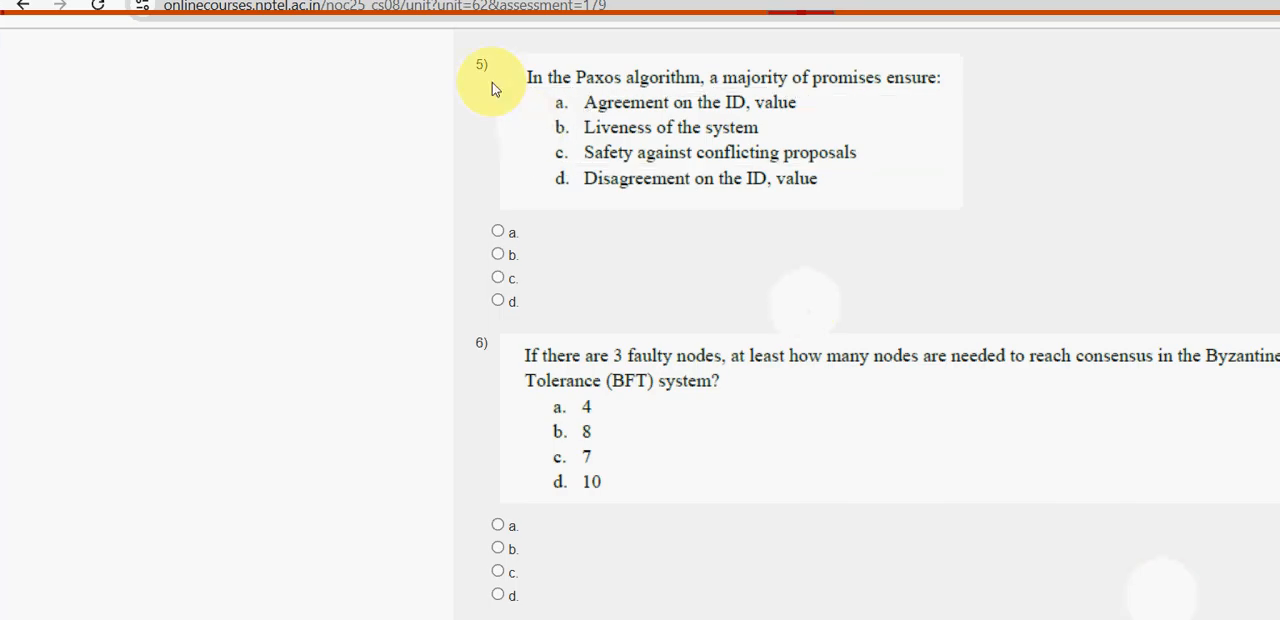
left_click(496, 276)
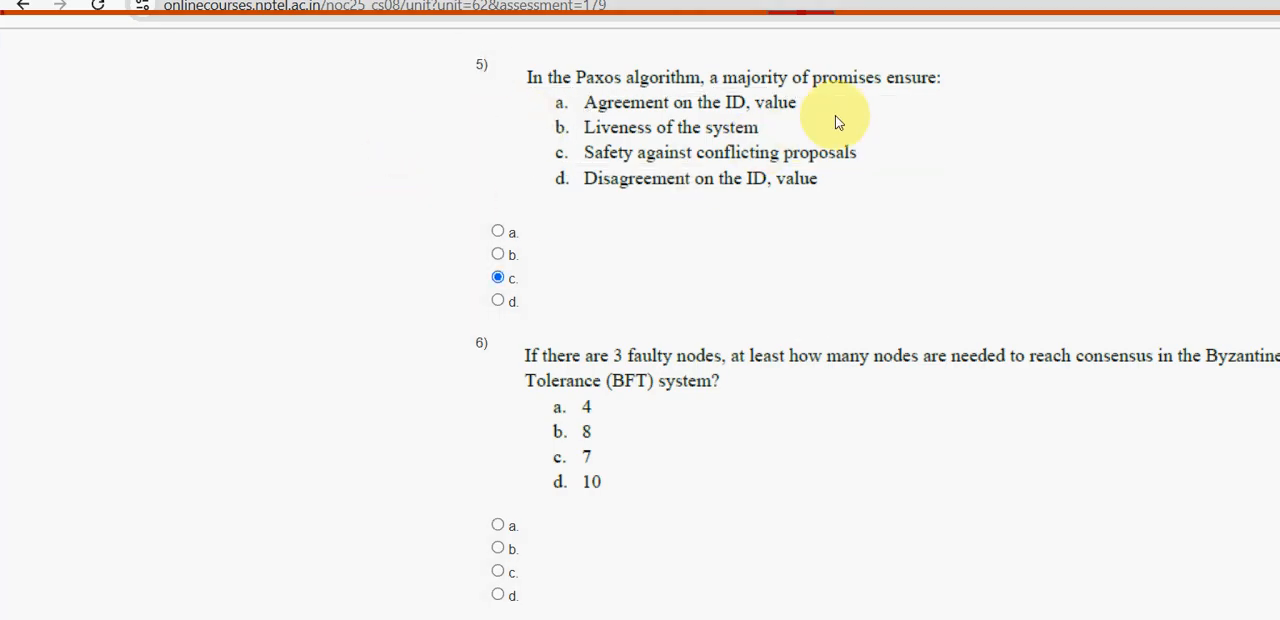
mouse_move(848, 116)
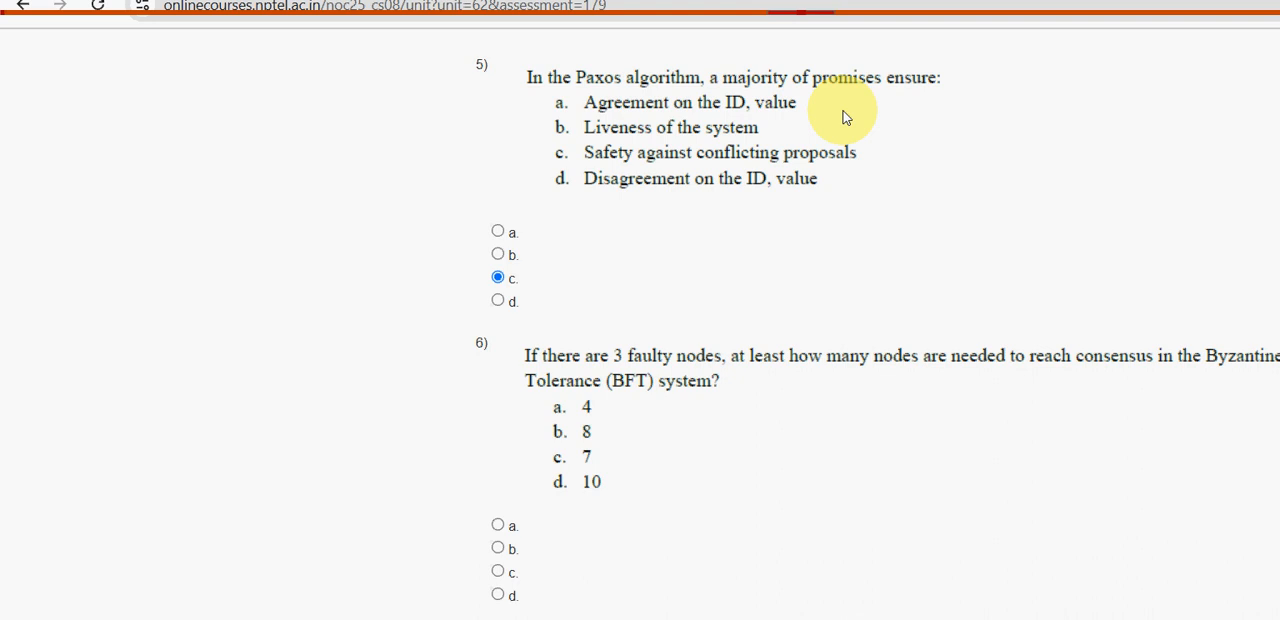
scroll("down", 3)
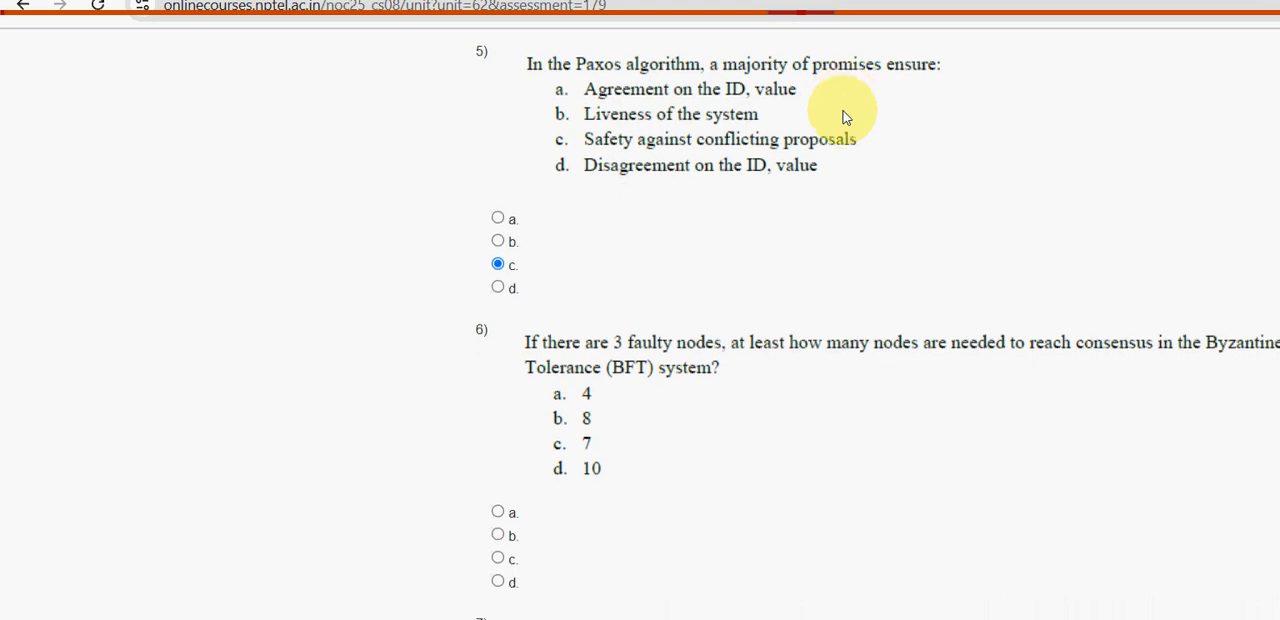
scroll("down", 3)
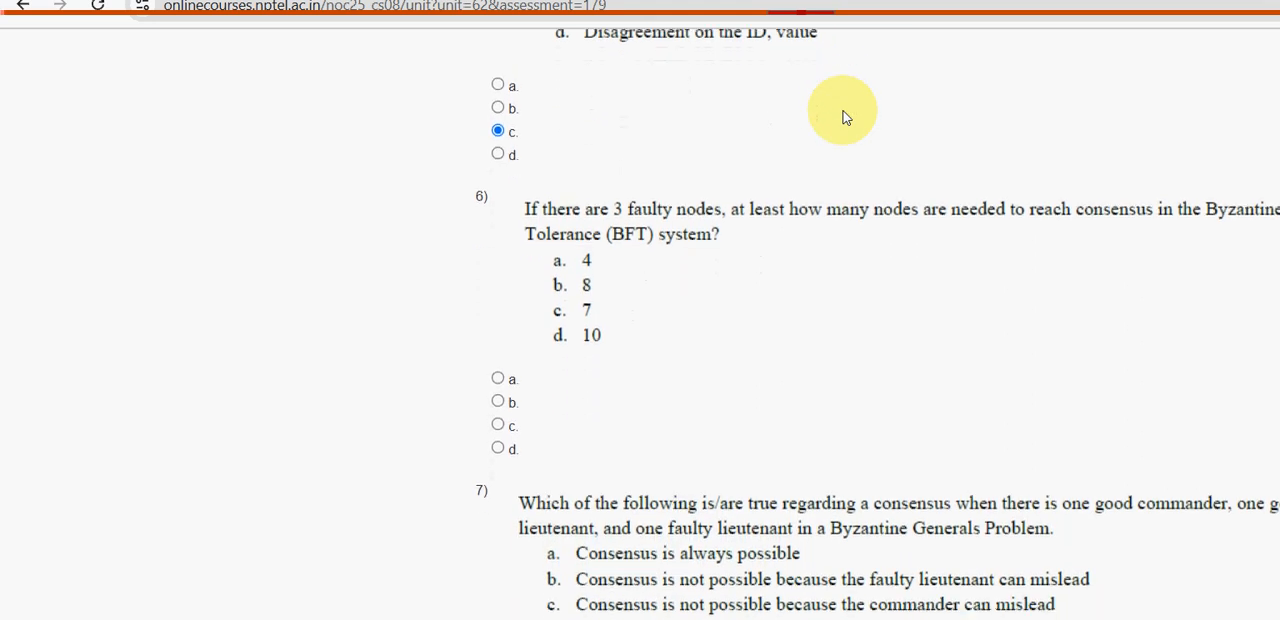
scroll("down", 3)
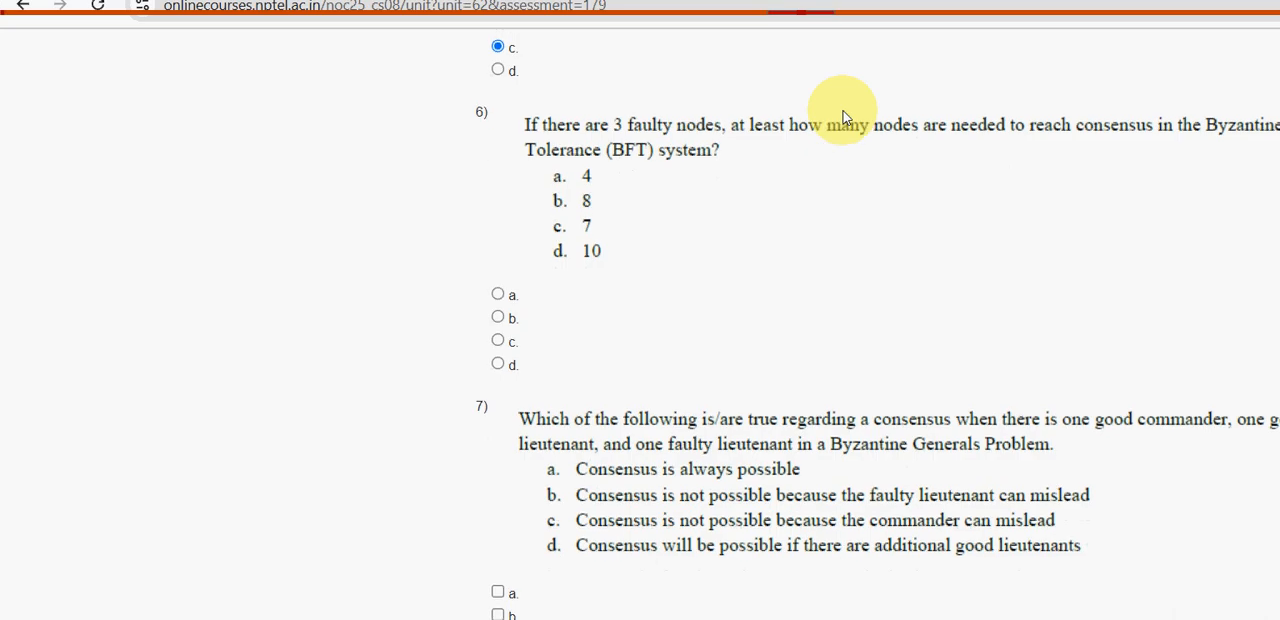
scroll("down", 3)
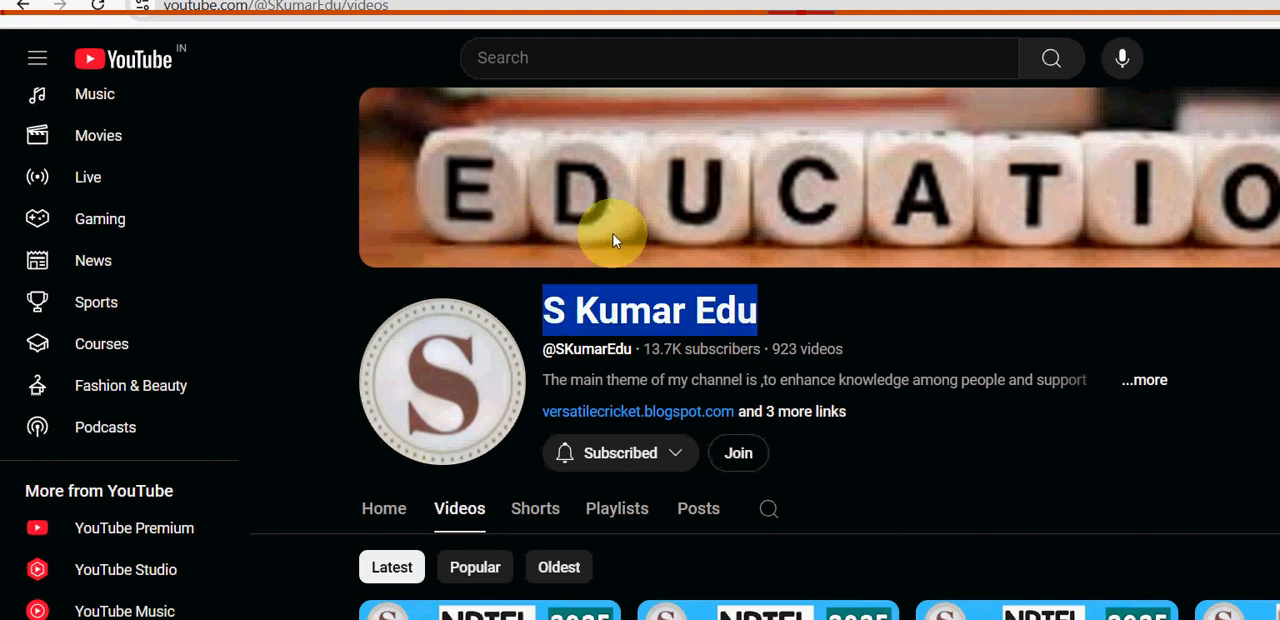
mouse_move(590, 356)
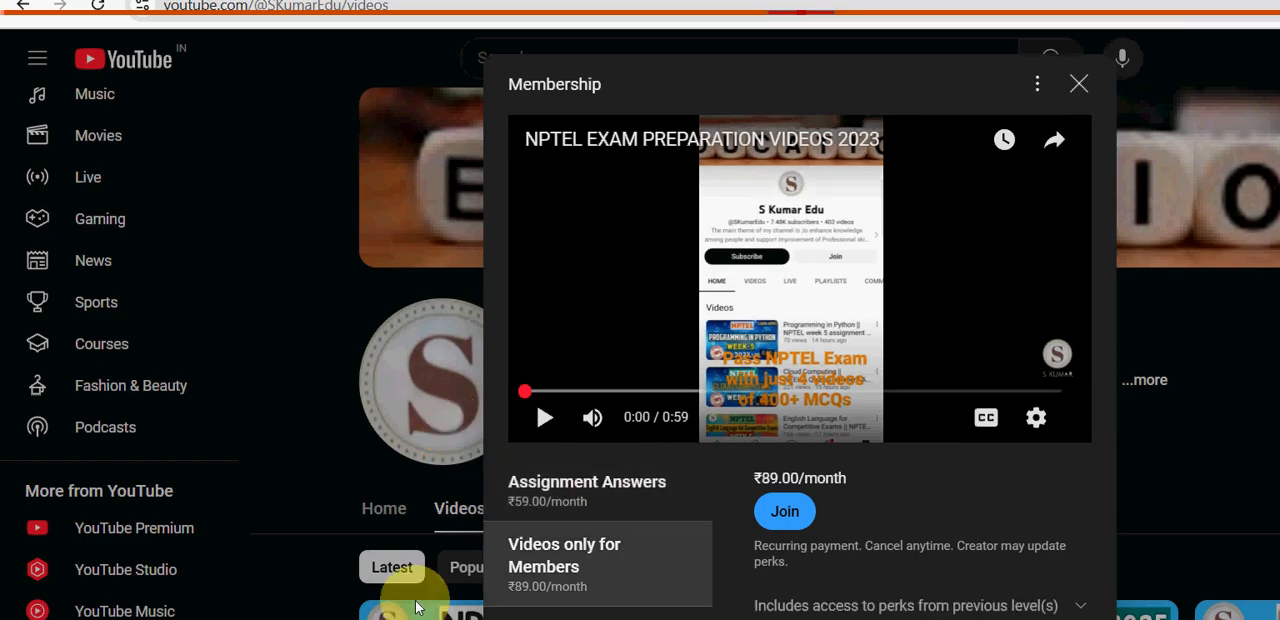
mouse_move(416, 446)
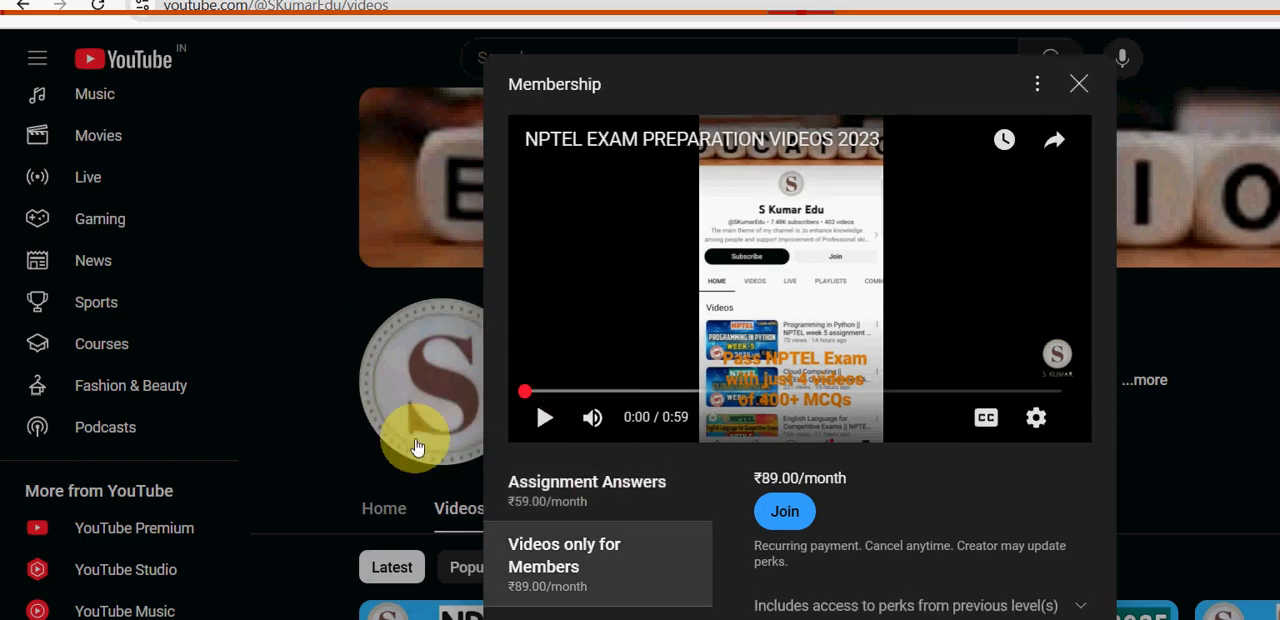
mouse_move(432, 464)
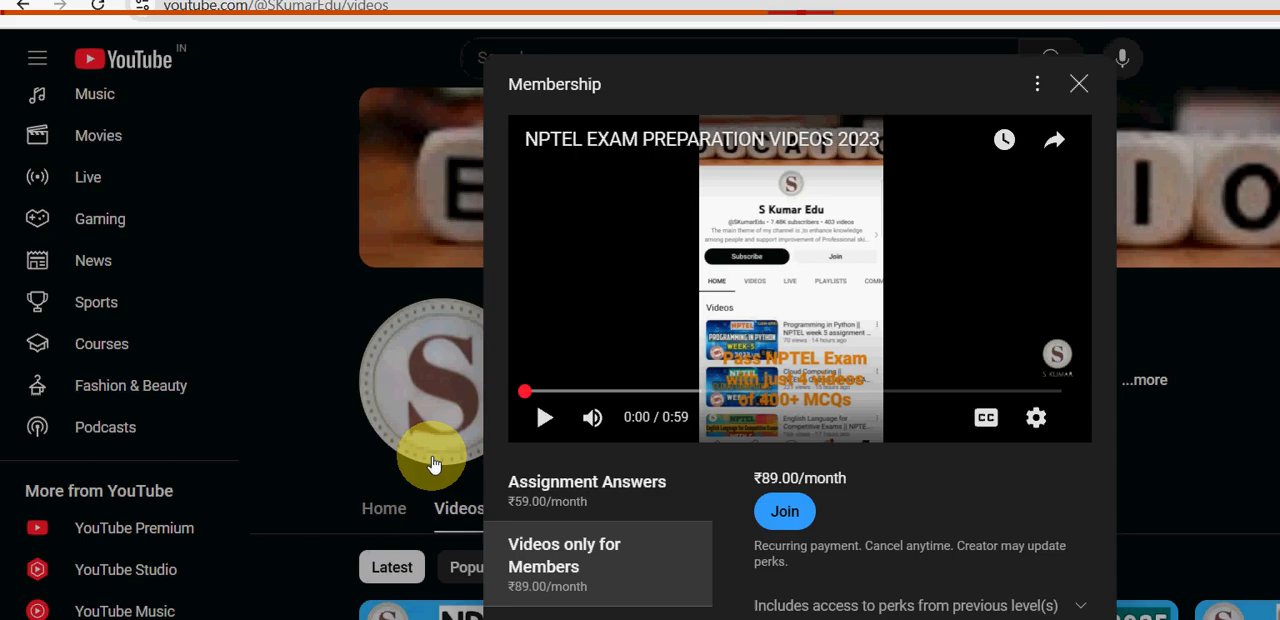
mouse_move(508, 440)
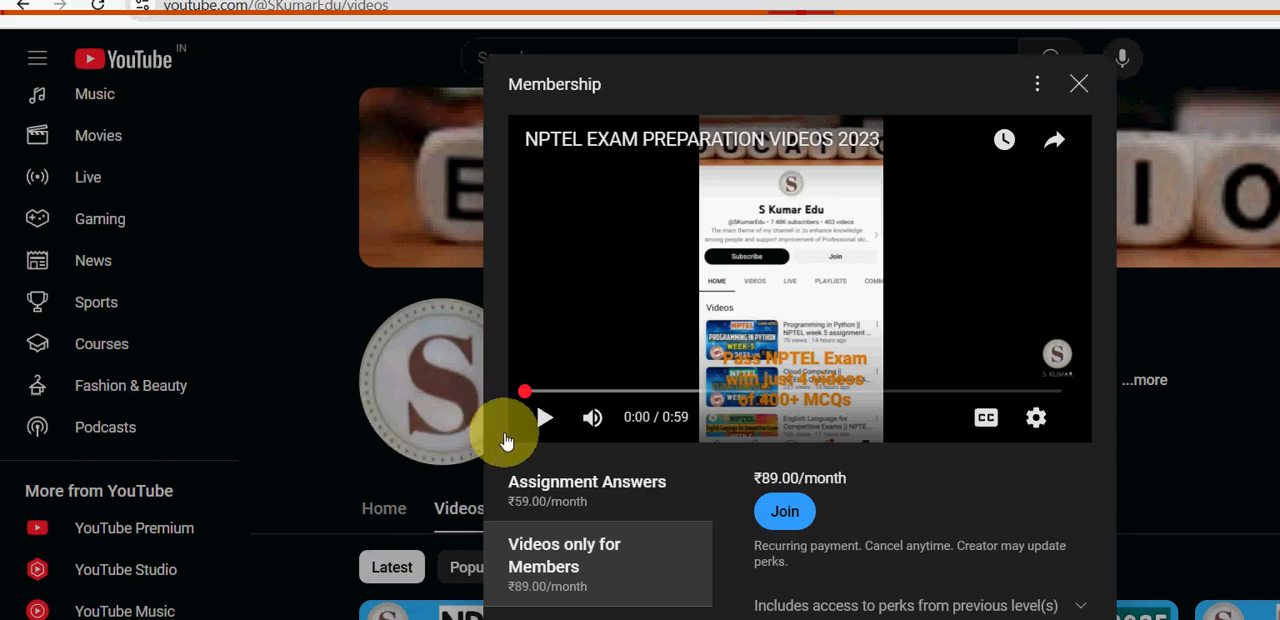
mouse_move(632, 400)
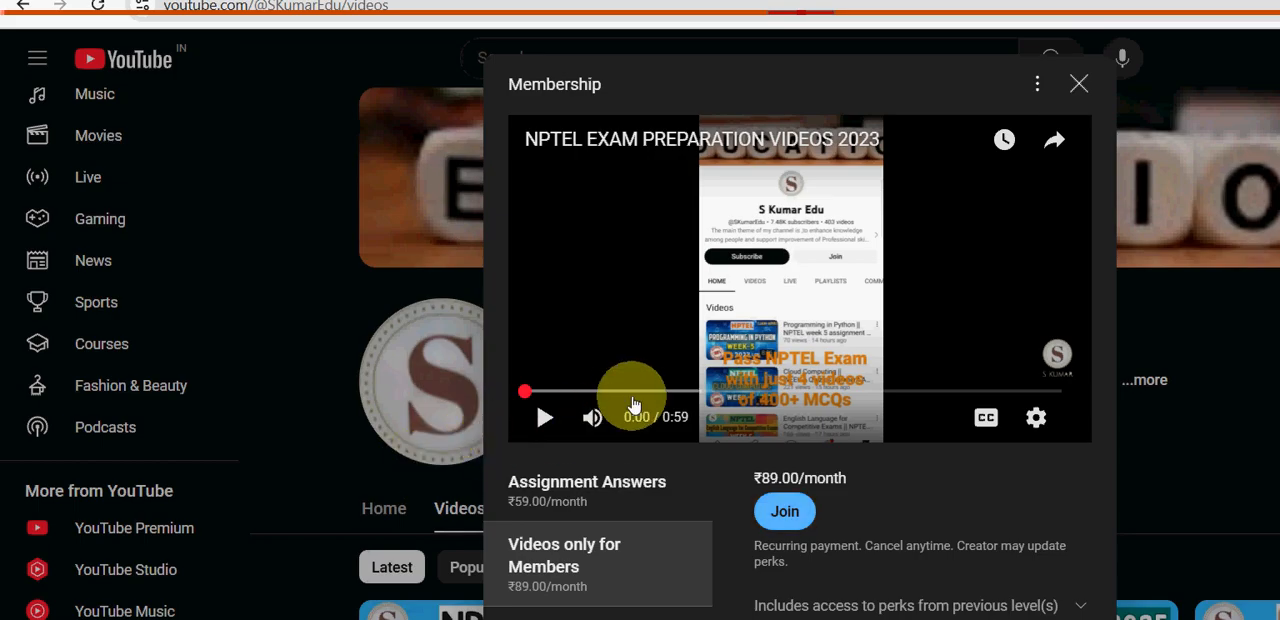
left_click(1076, 84)
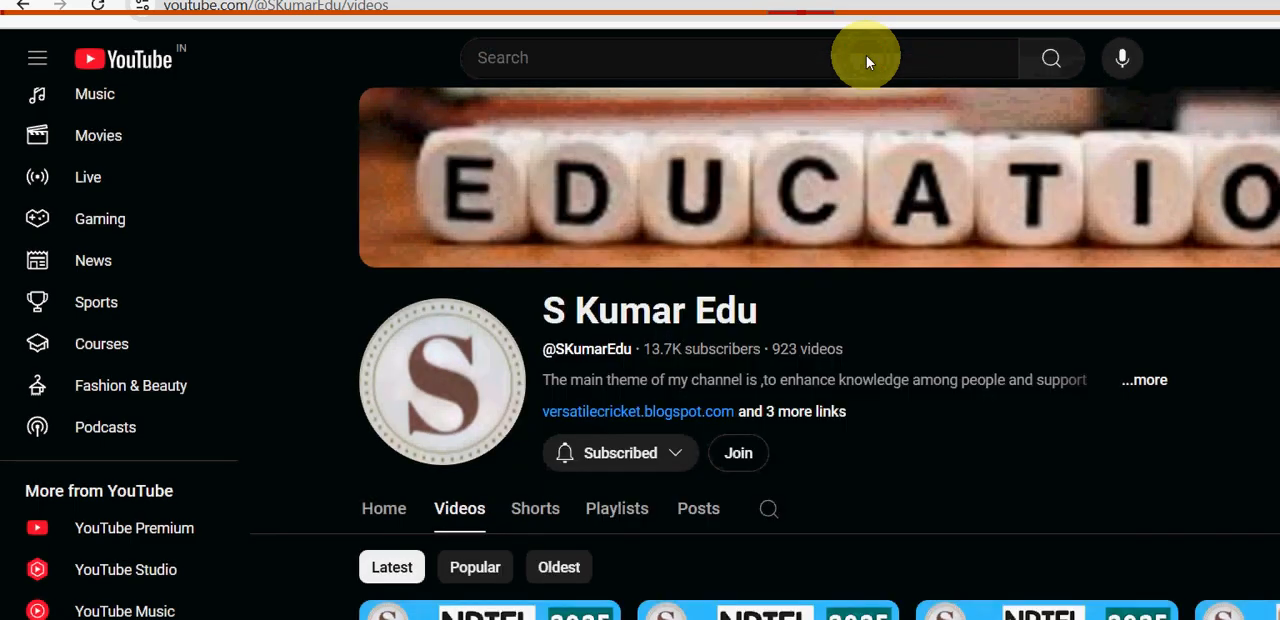
scroll("down", 3)
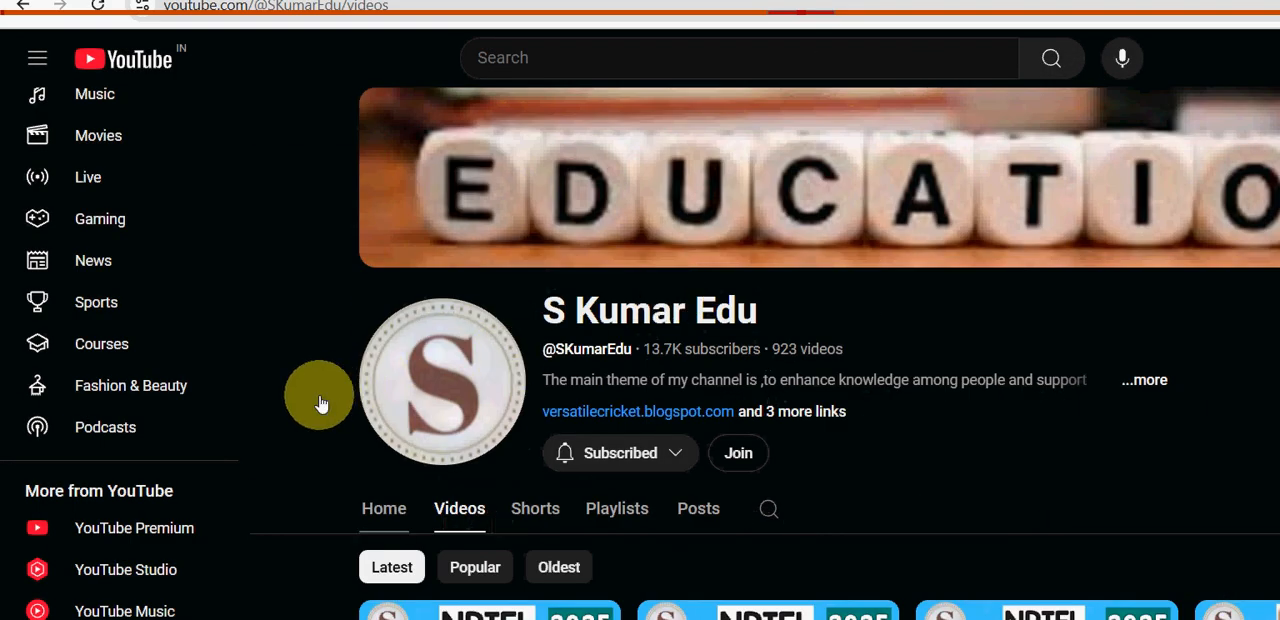
Show the S Kumar Edu channel's Home page and highlight its Members-only videos heading.
left_click(384, 508)
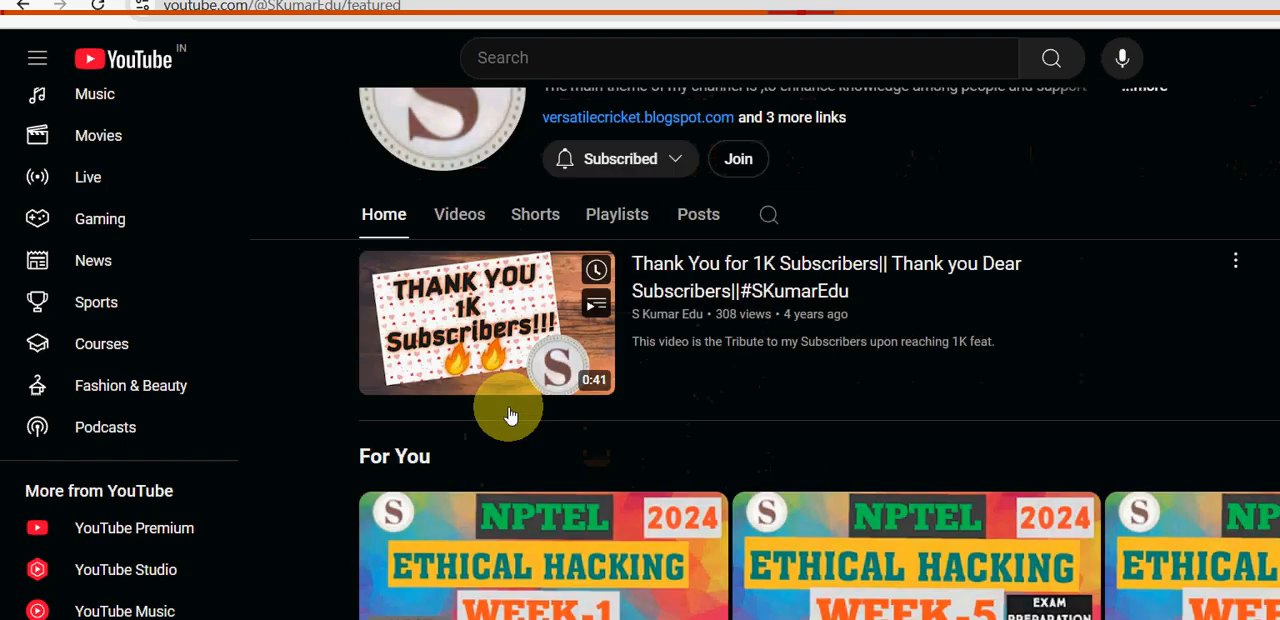
scroll("down", 3)
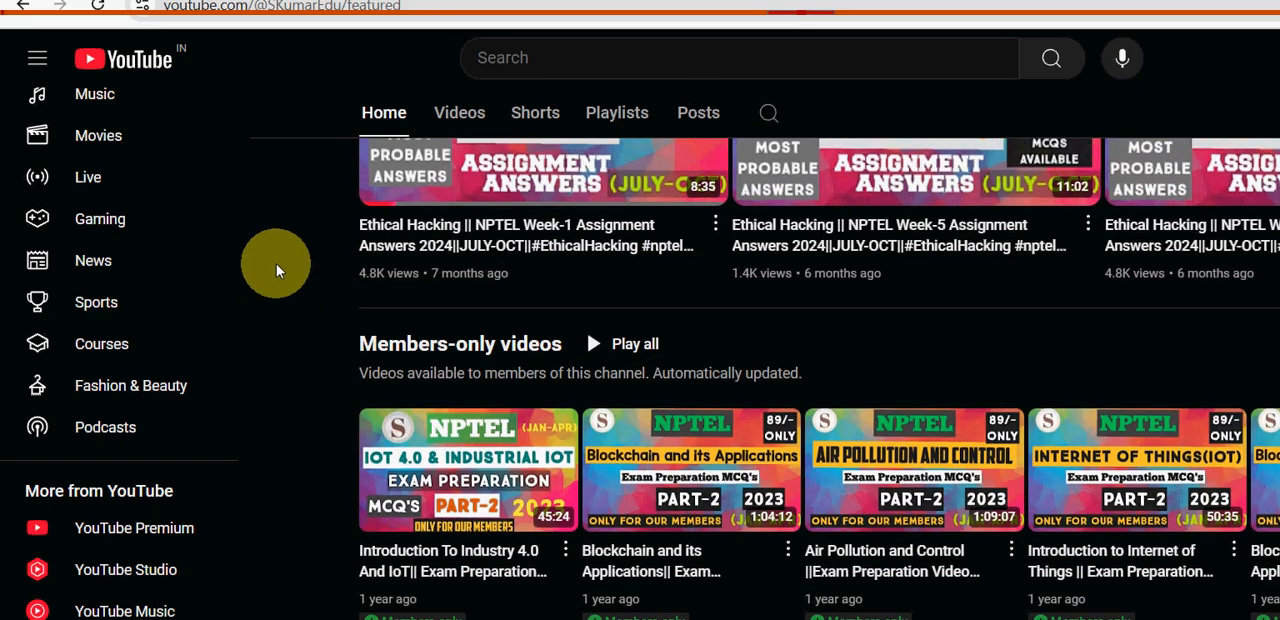
double_click(460, 344)
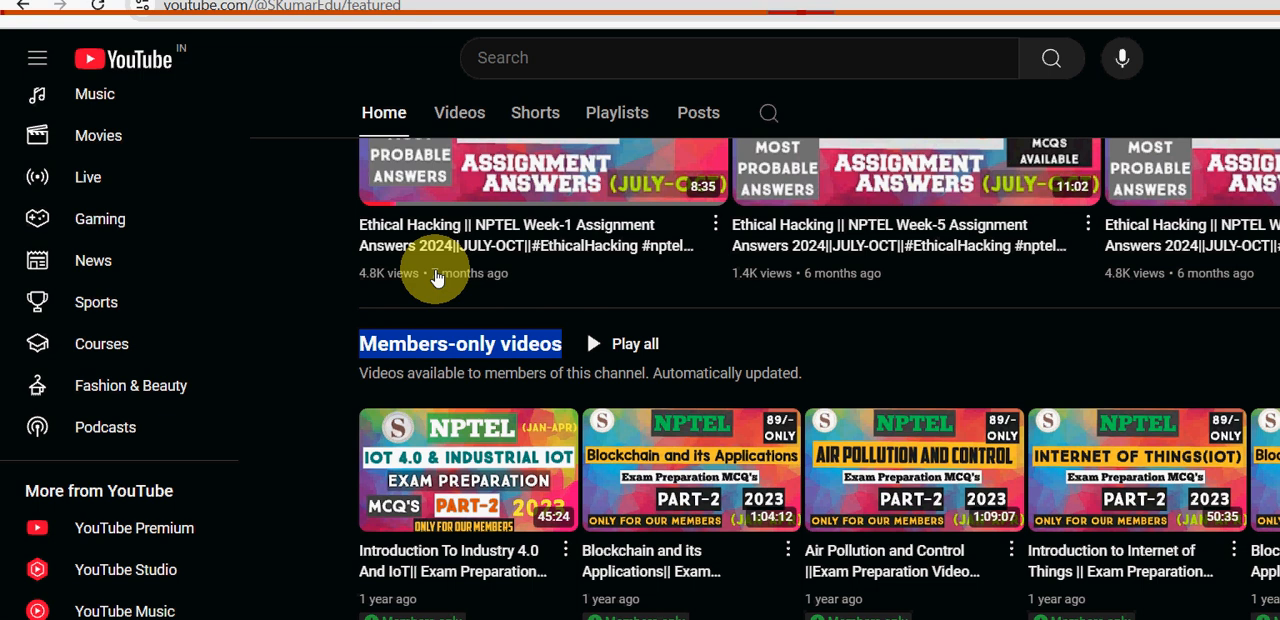
mouse_move(660, 404)
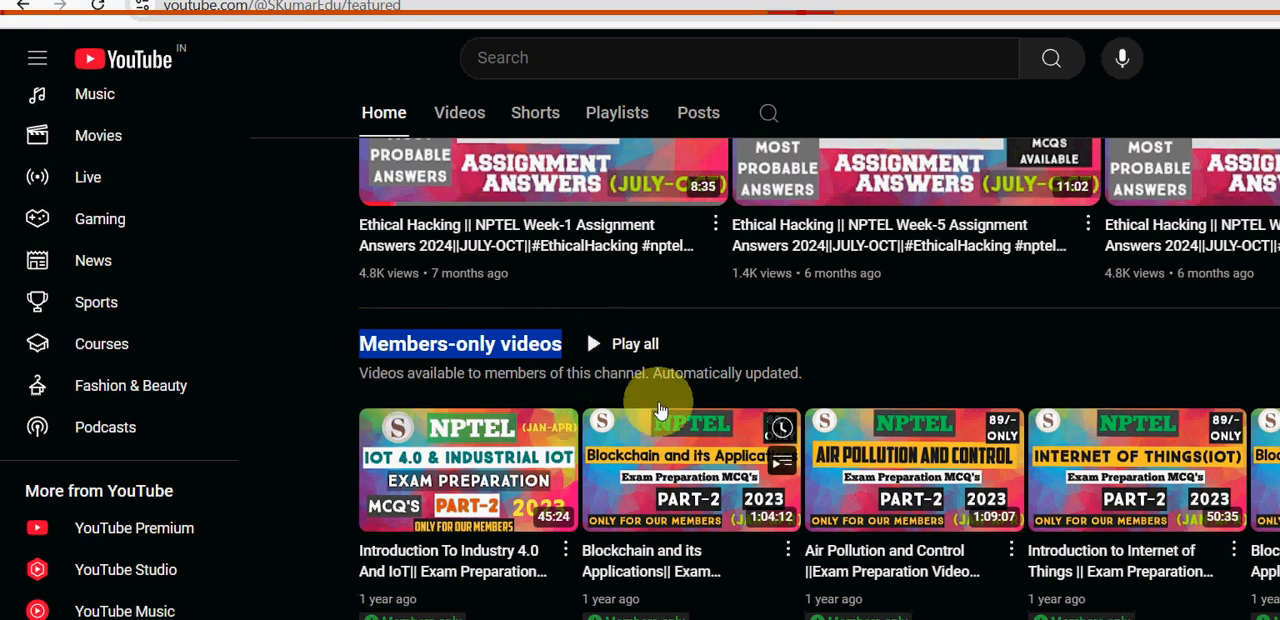
mouse_move(952, 404)
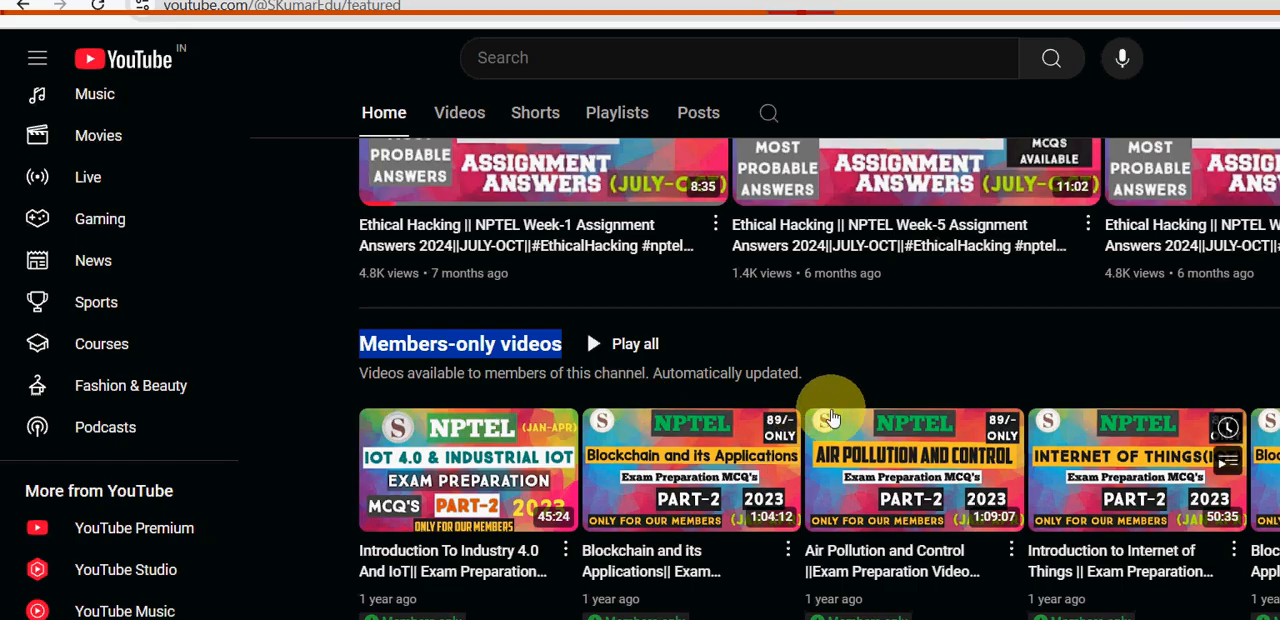
mouse_move(1176, 362)
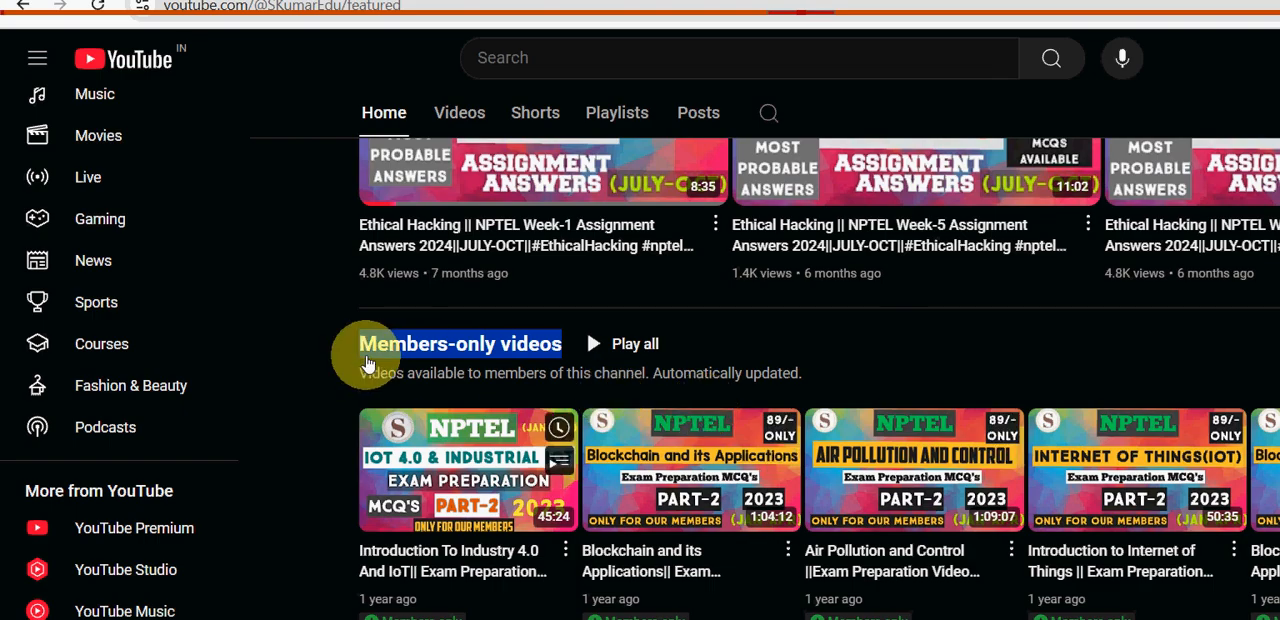
mouse_move(770, 268)
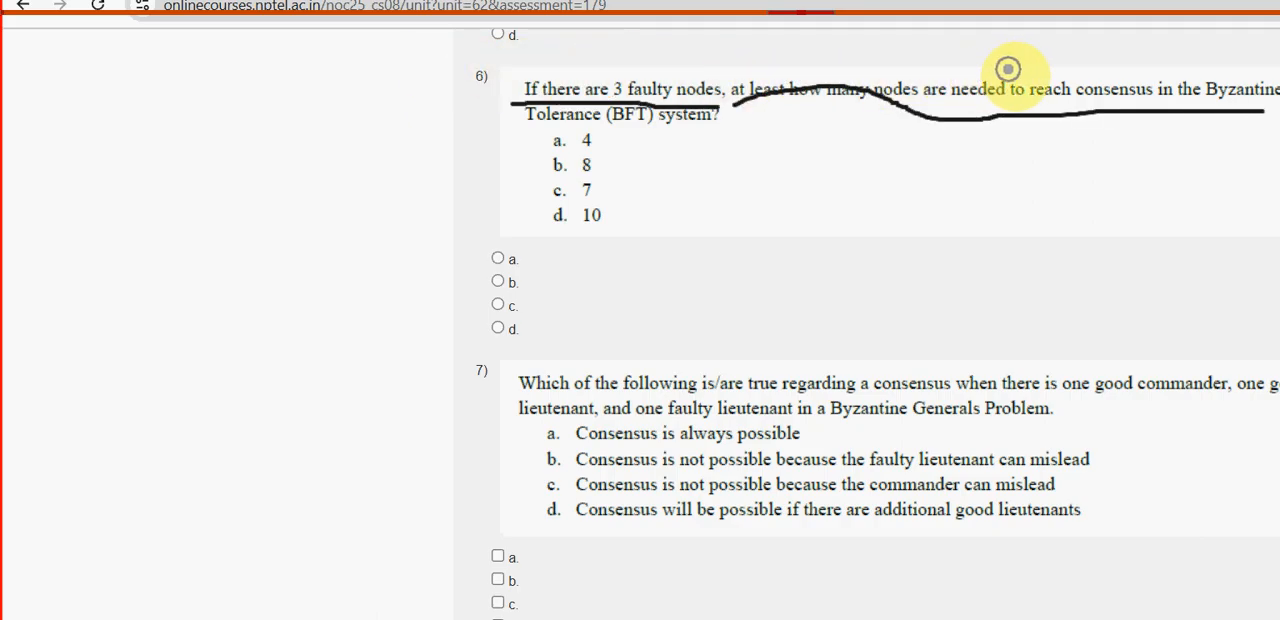
mouse_move(404, 82)
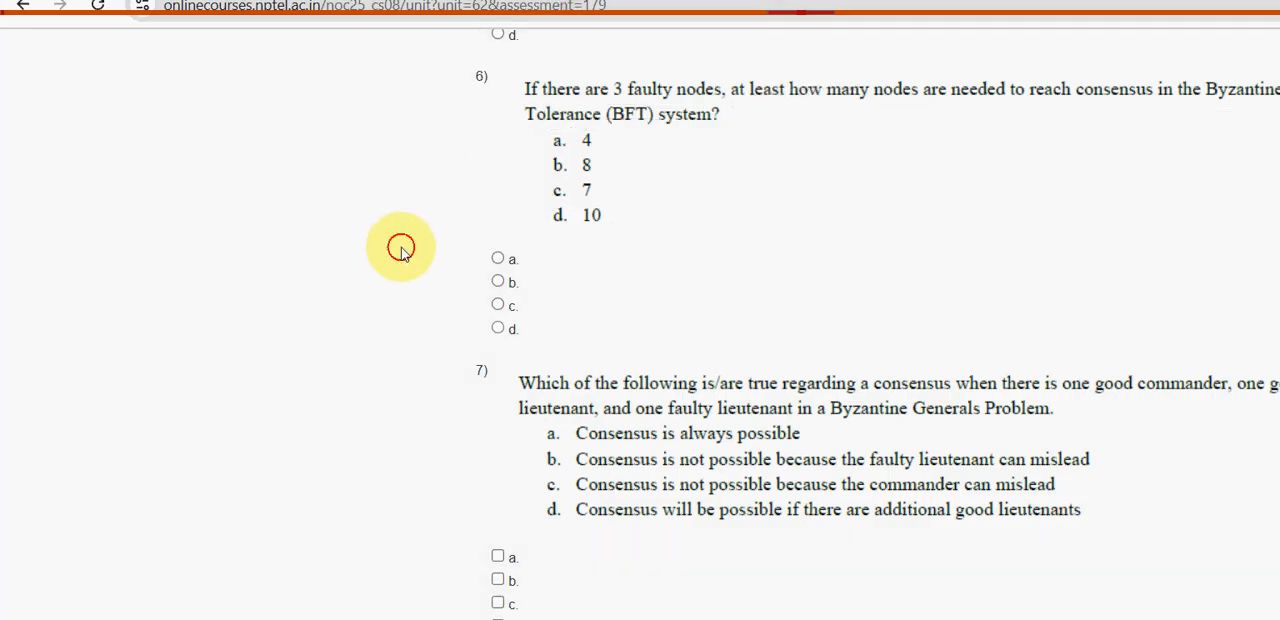
Select option d, 10 nodes, for question 6 on Byzantine fault tolerance.
left_click(496, 328)
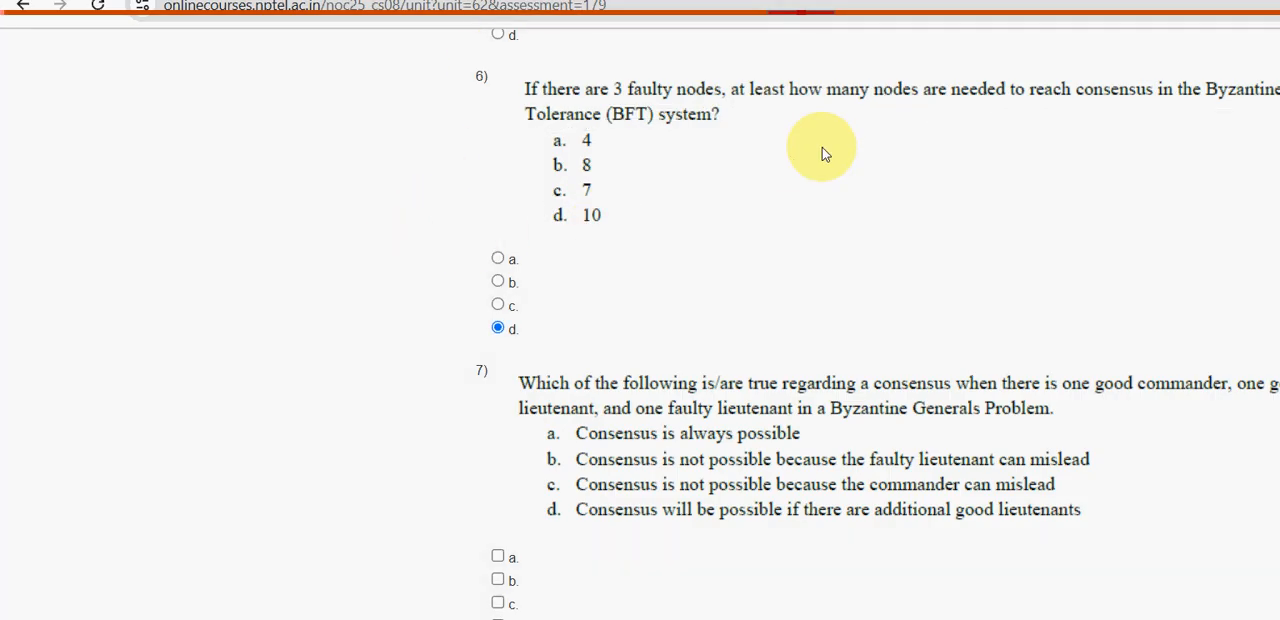
scroll("down", 3)
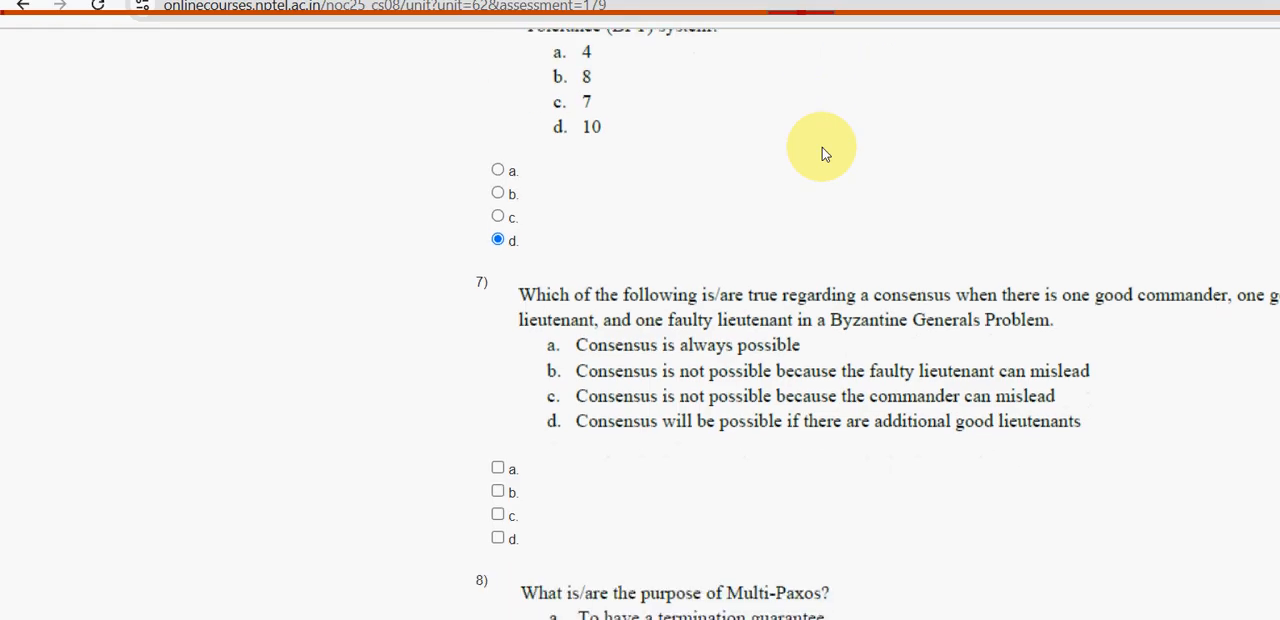
Tick option b for question 7 on Byzantine Generals consensus with one faulty lieutenant.
scroll("down", 3)
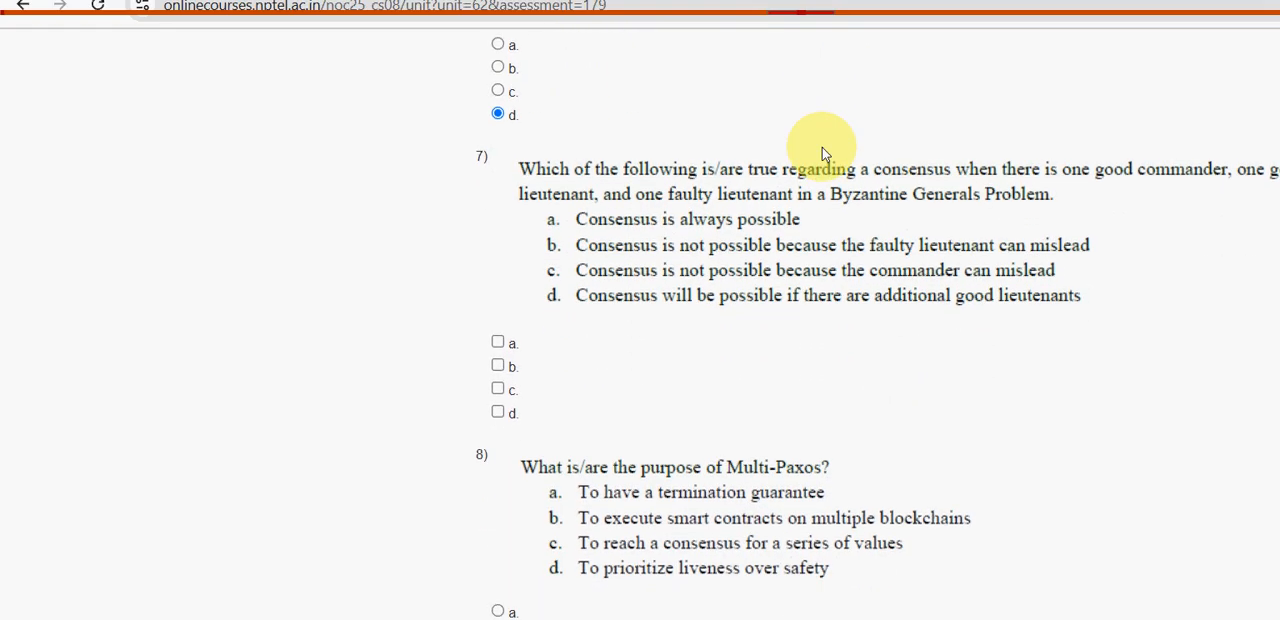
scroll("down", 3)
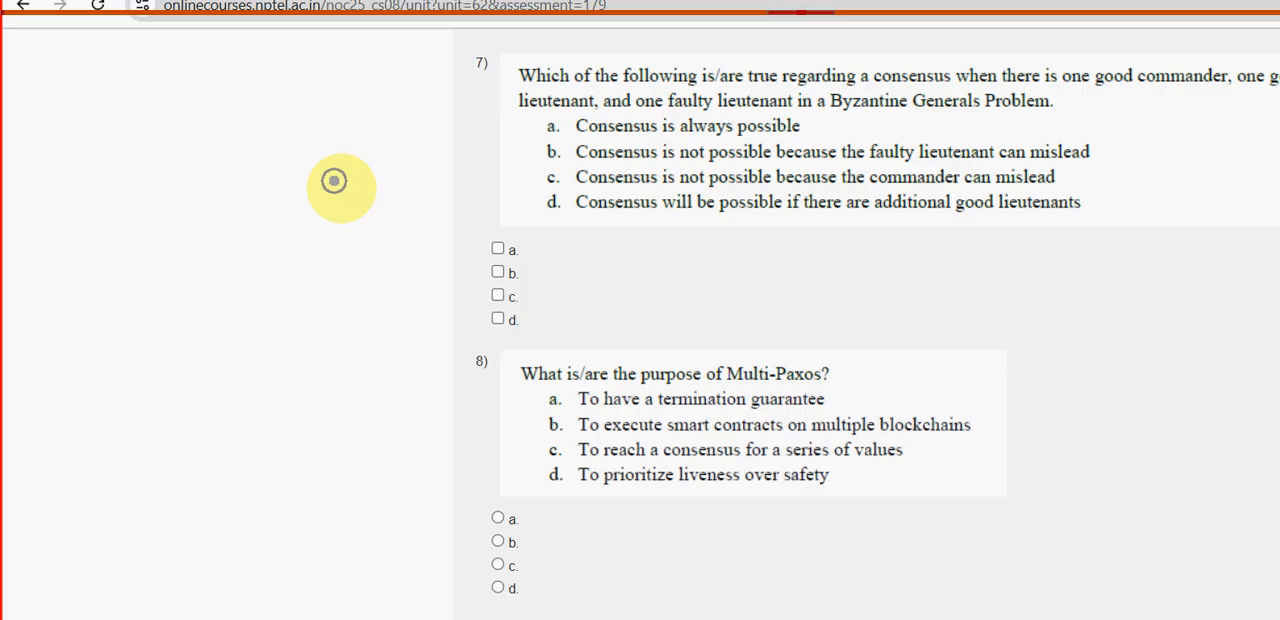
mouse_move(394, 48)
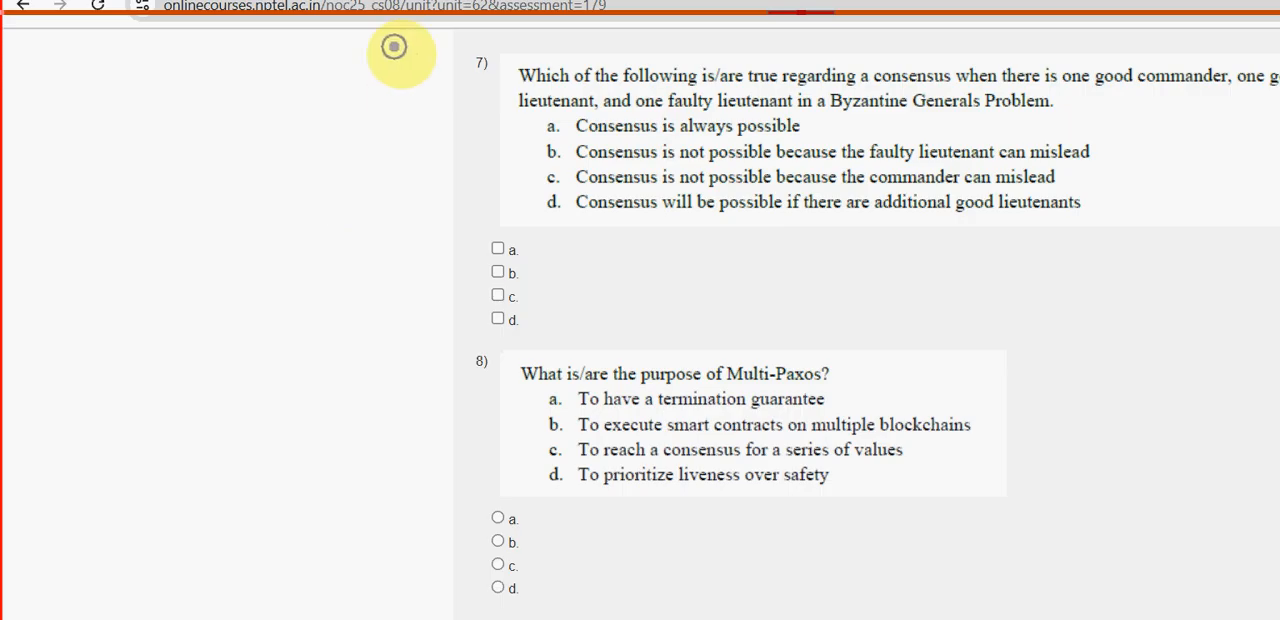
mouse_move(400, 52)
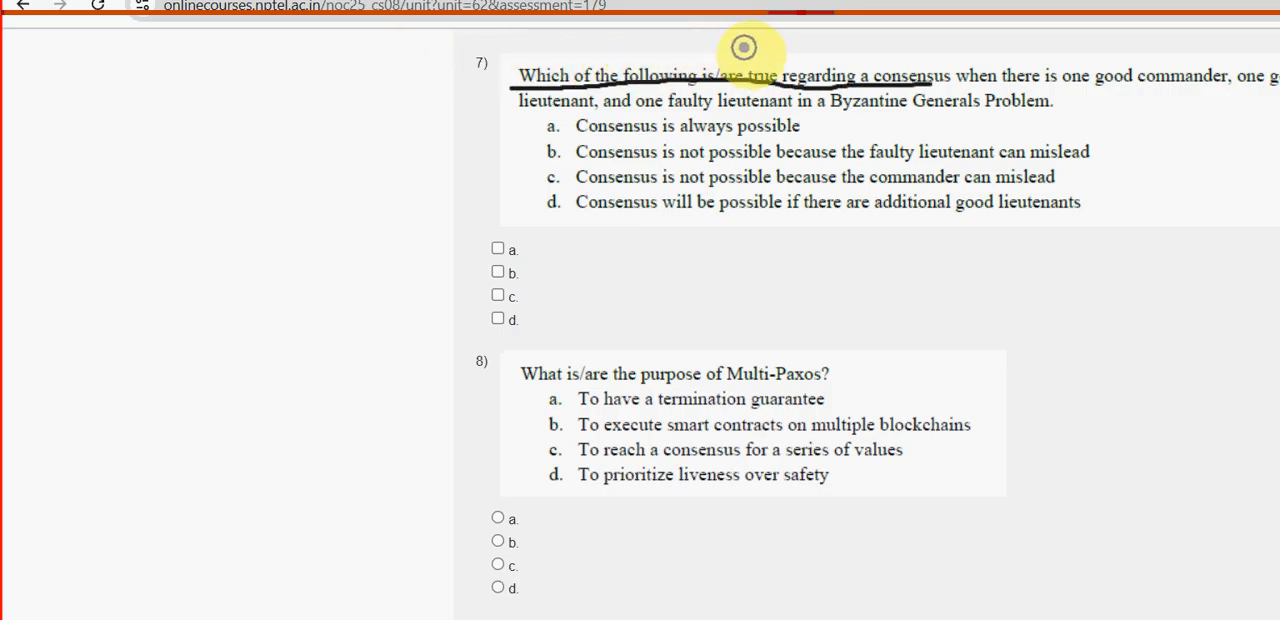
mouse_move(1034, 46)
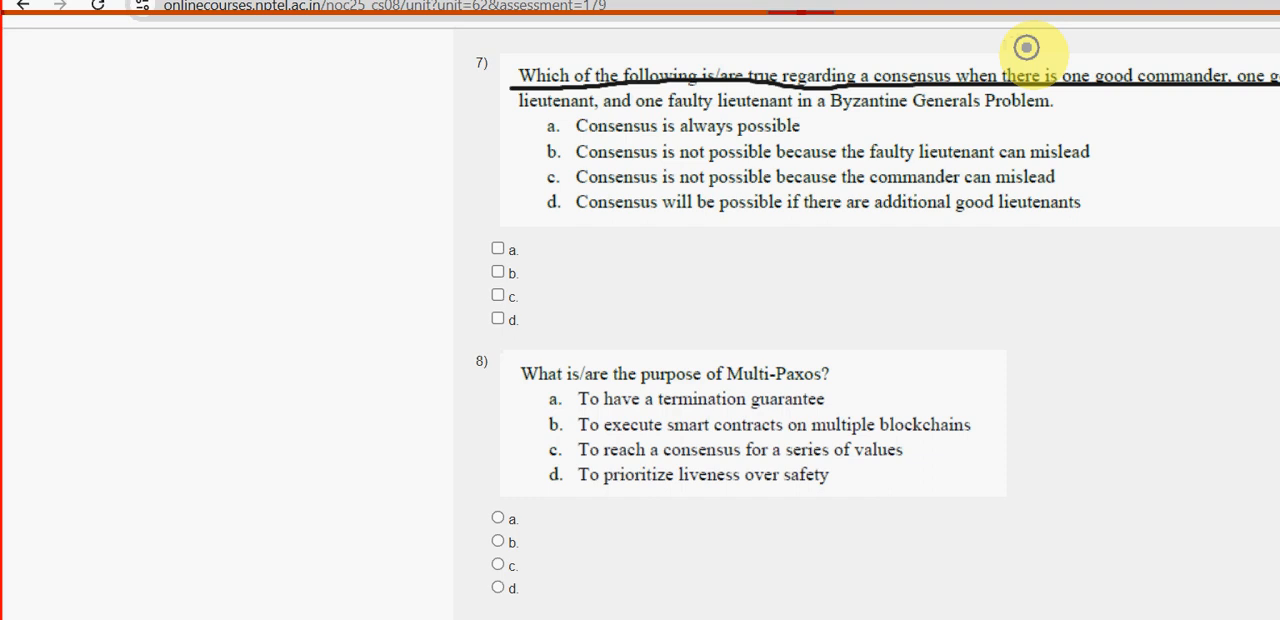
mouse_move(422, 68)
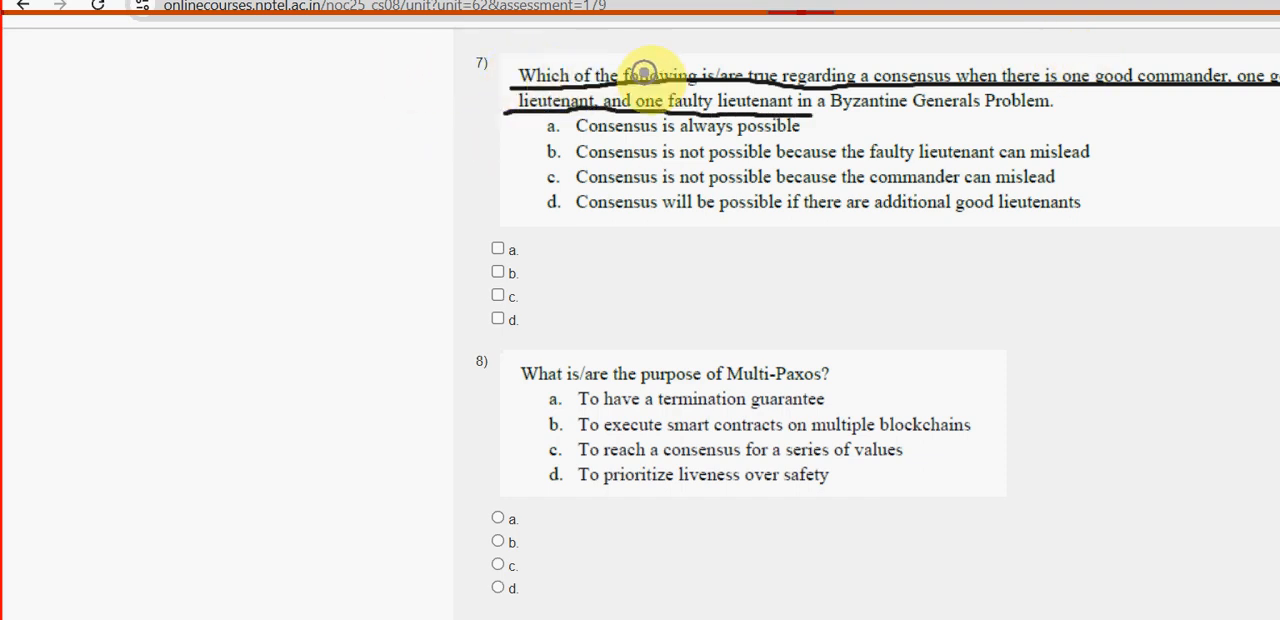
mouse_move(864, 70)
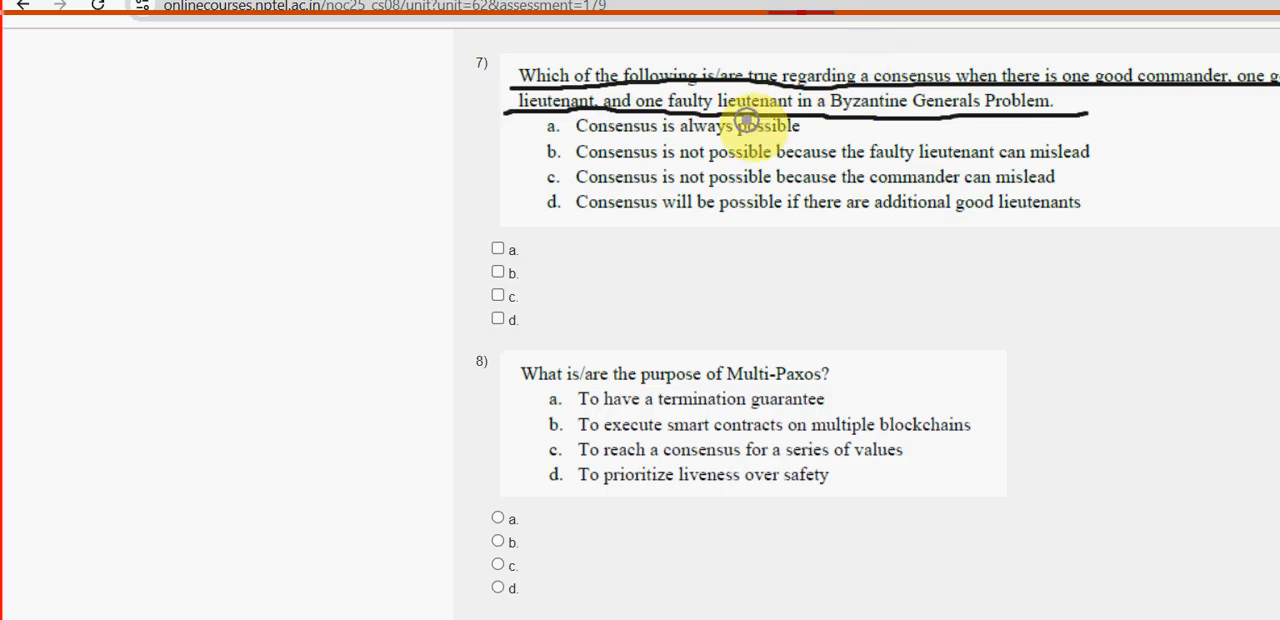
mouse_move(404, 108)
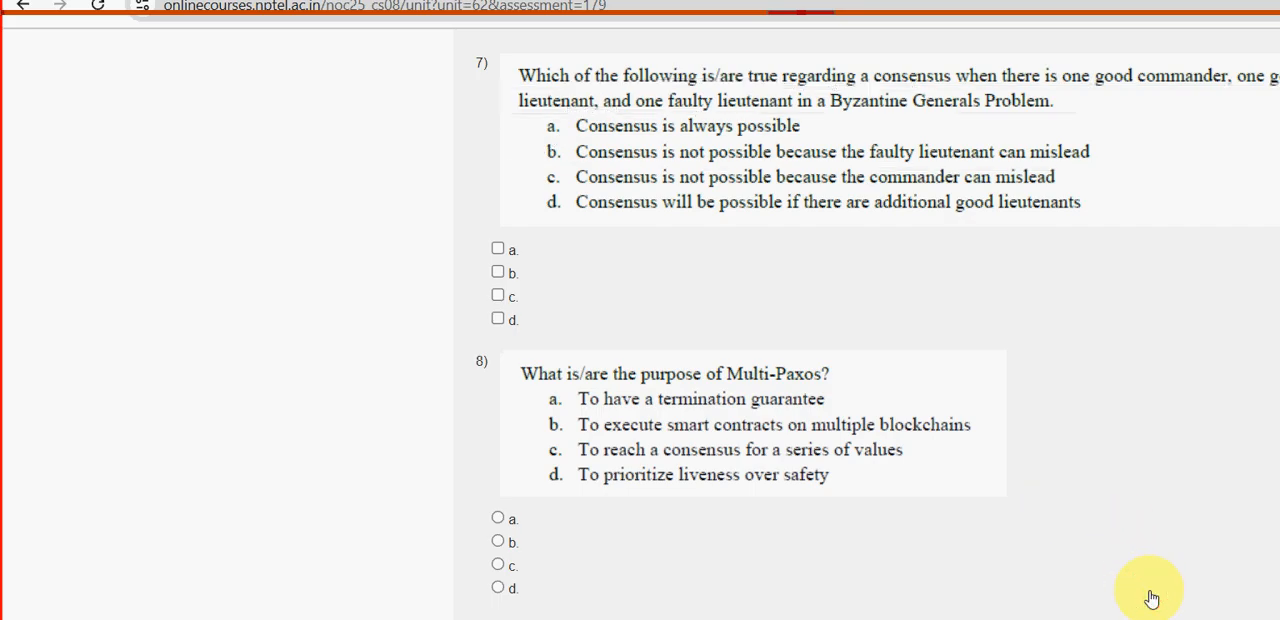
mouse_move(396, 208)
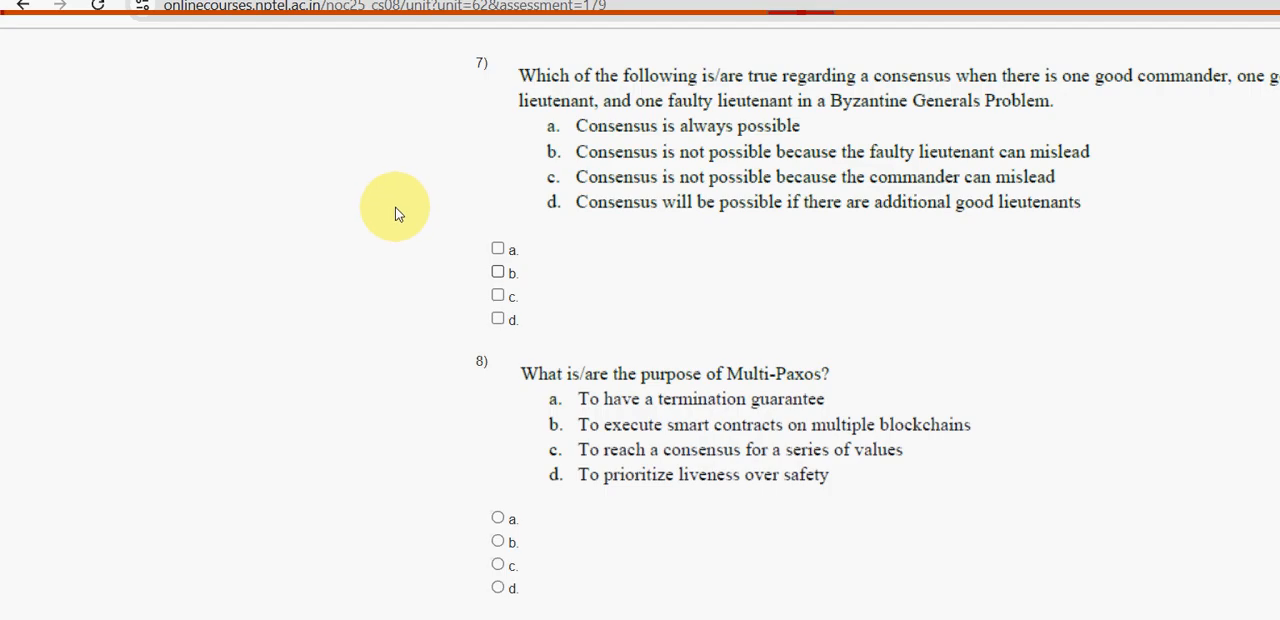
left_click(496, 212)
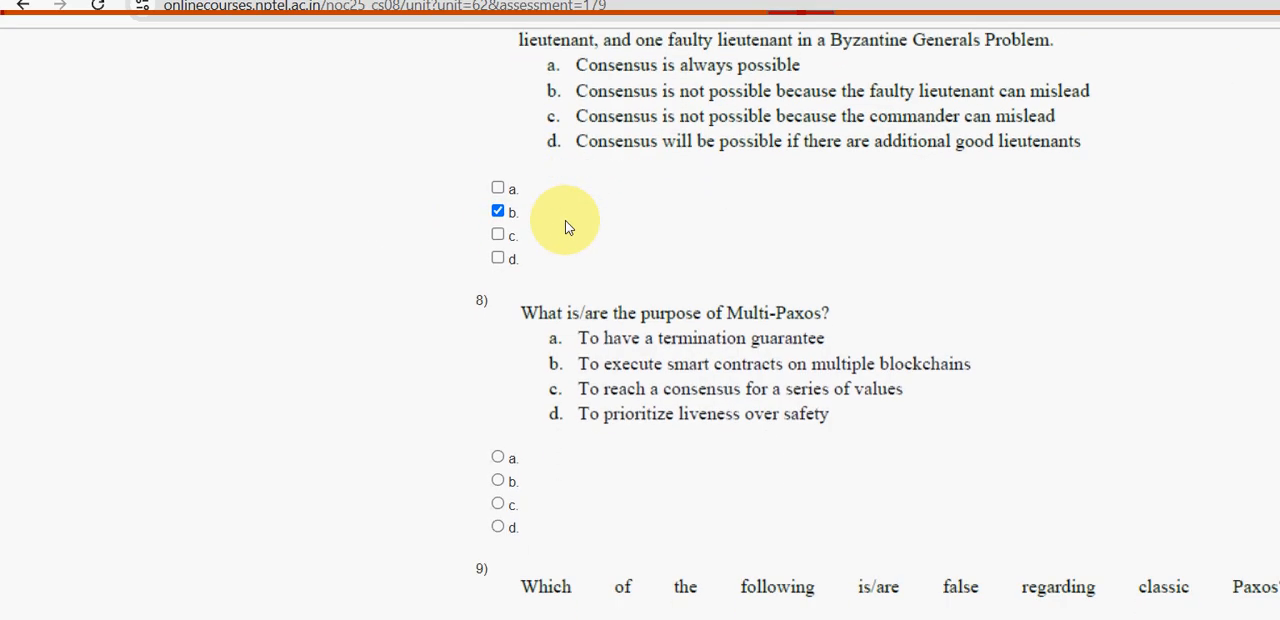
Select option c, reaching consensus for a series of values, for question 8 on Multi-Paxos.
scroll("down", 3)
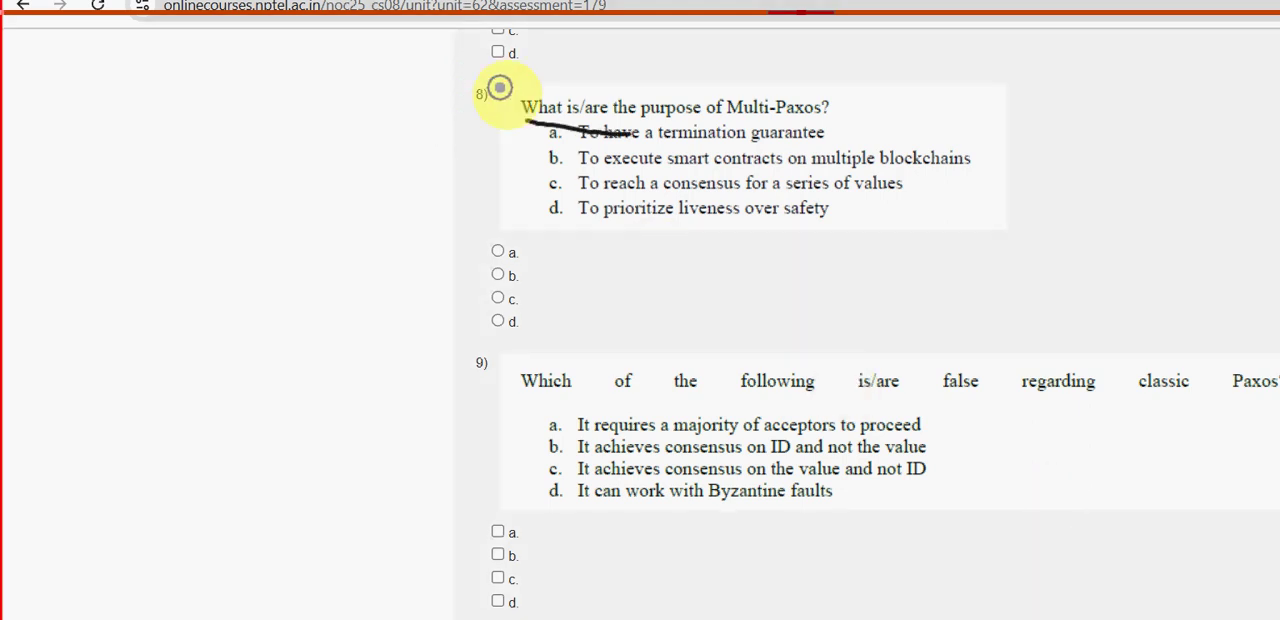
mouse_move(684, 72)
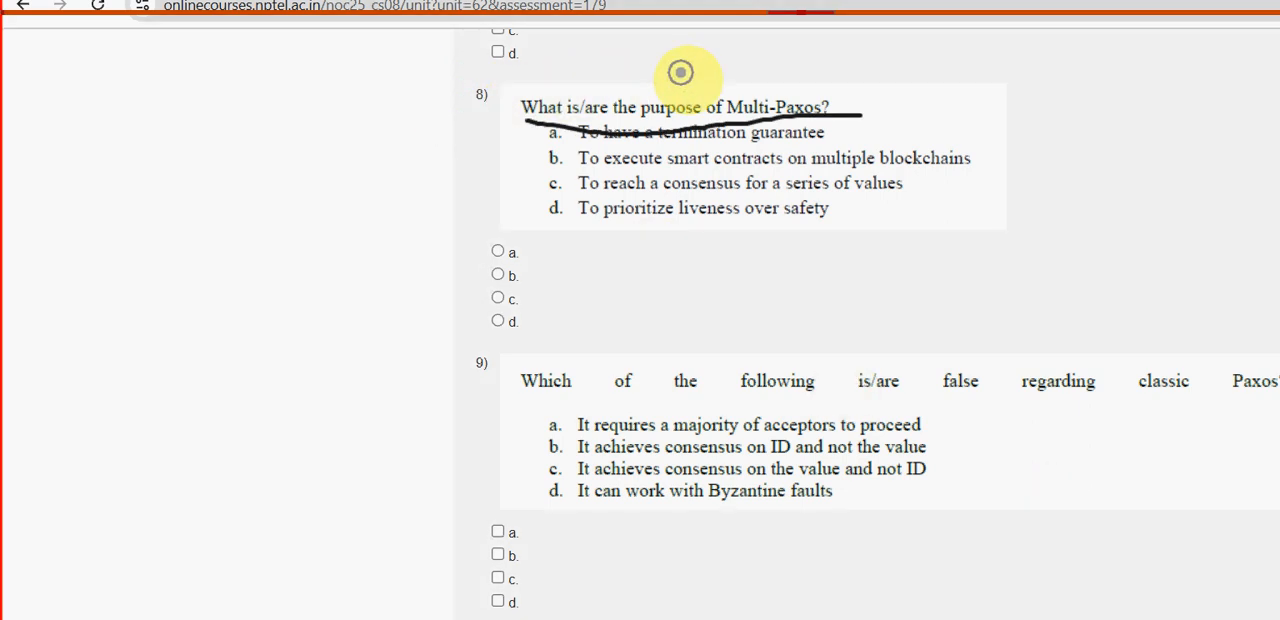
mouse_move(412, 132)
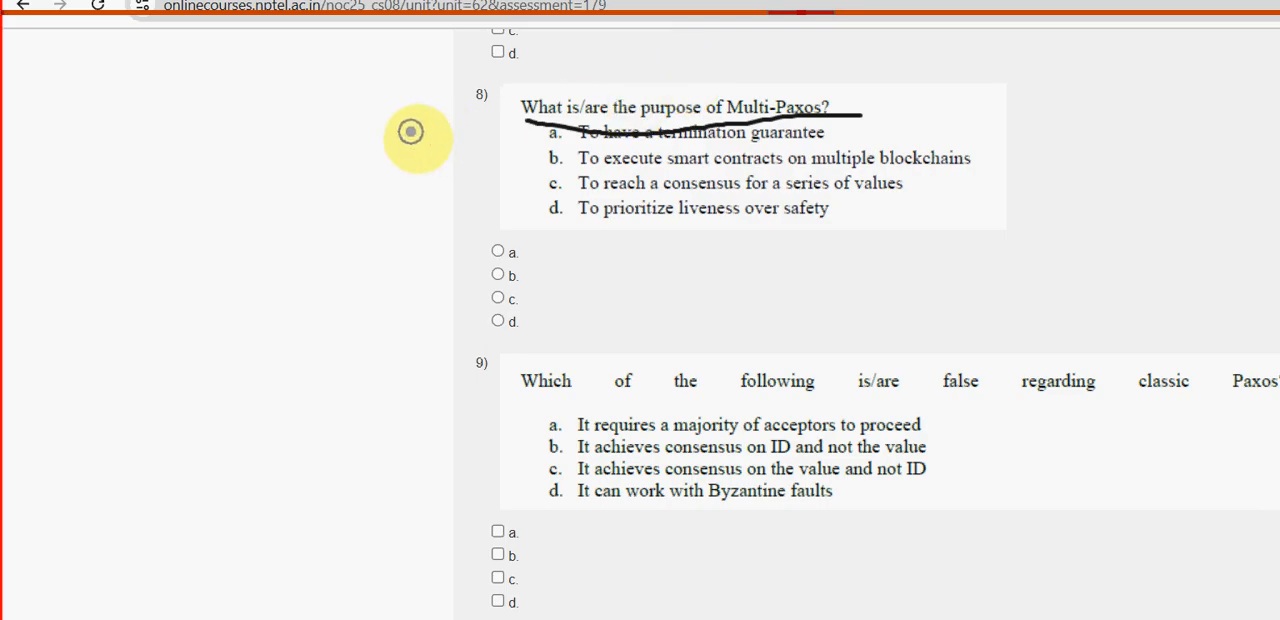
left_click(536, 184)
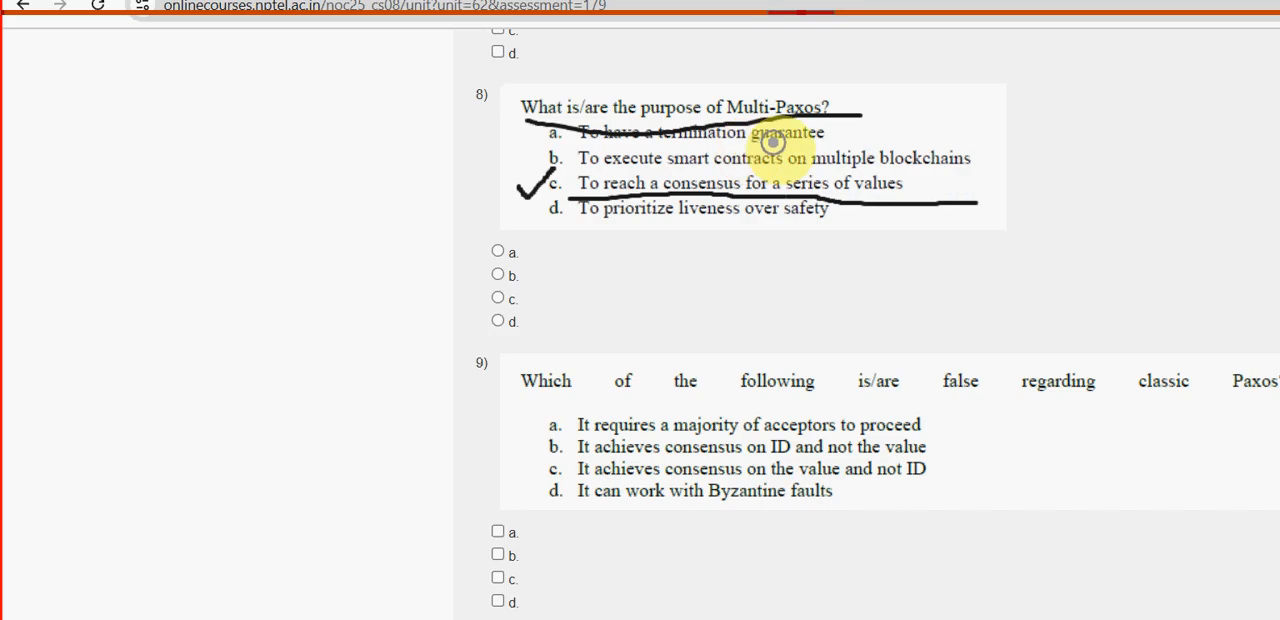
mouse_move(1168, 604)
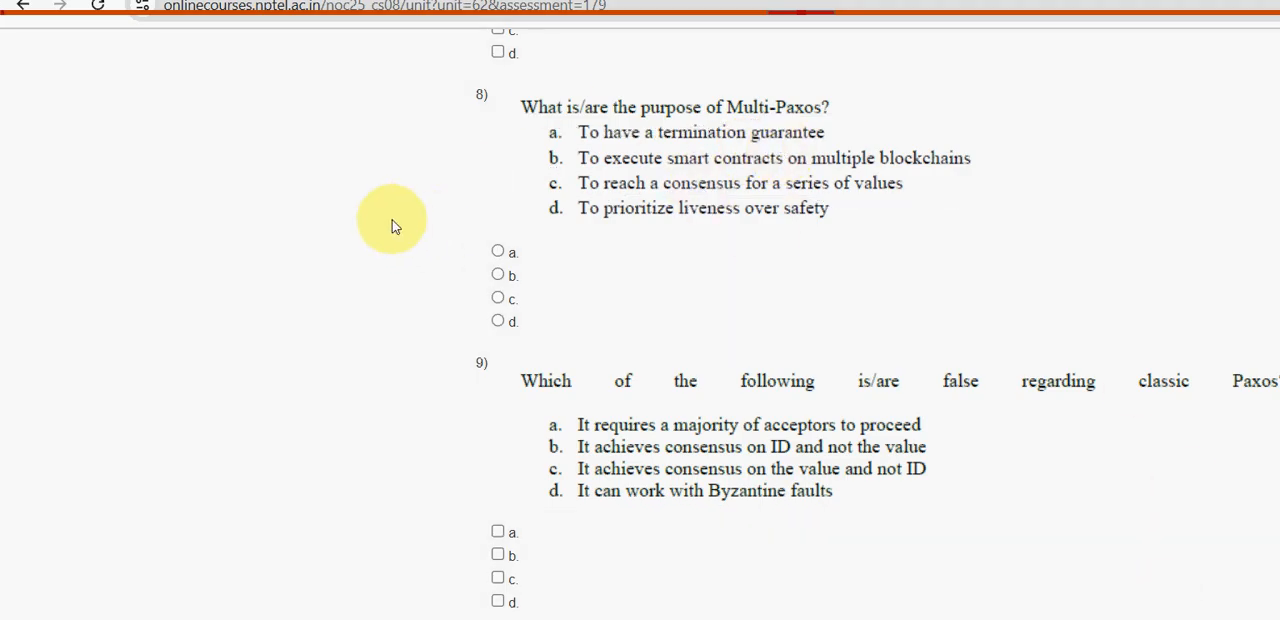
left_click(496, 296)
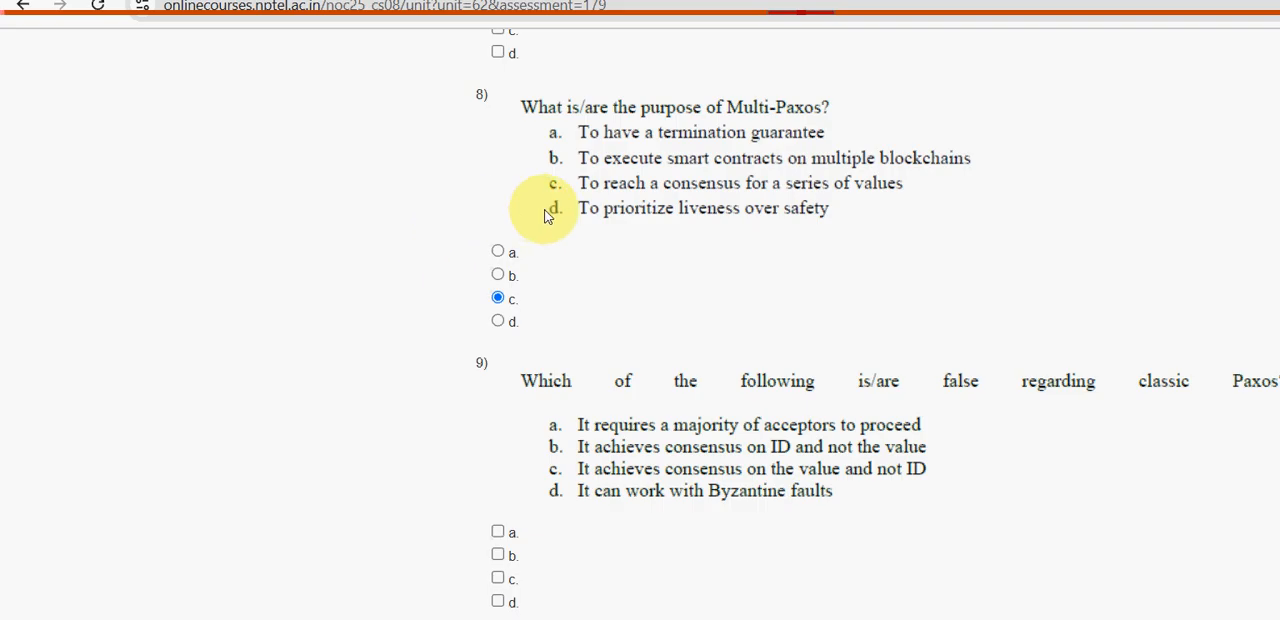
Scroll down to read question 9 on false statements about classic Paxos.
scroll("down", 3)
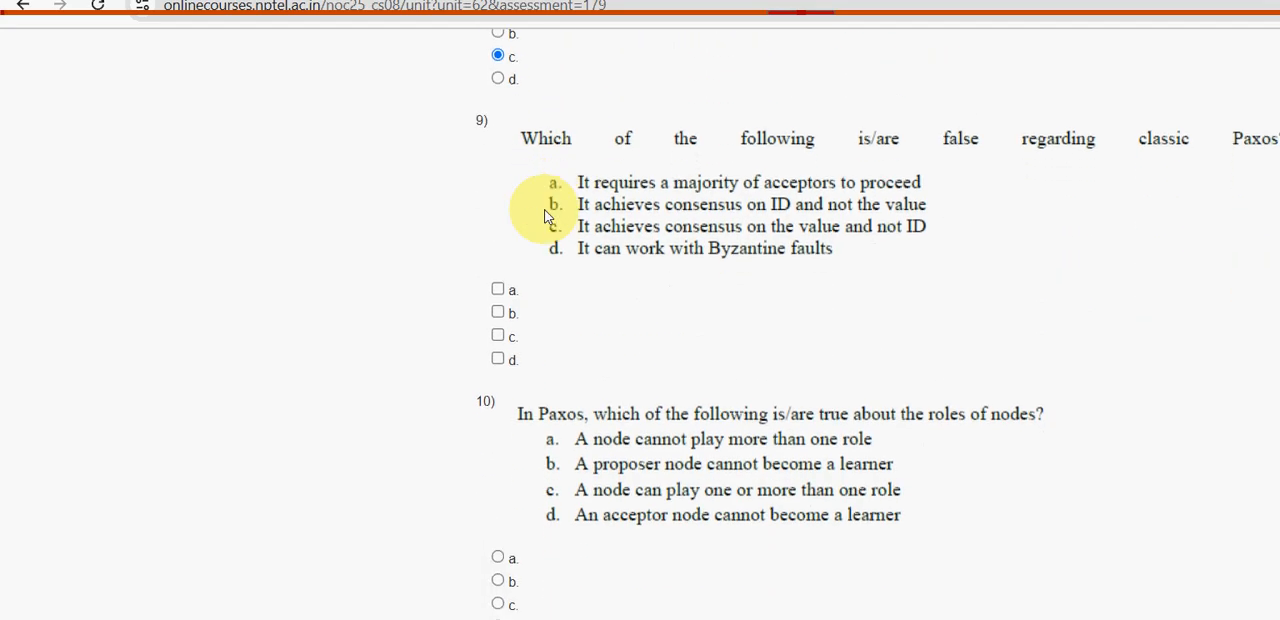
scroll("down", 3)
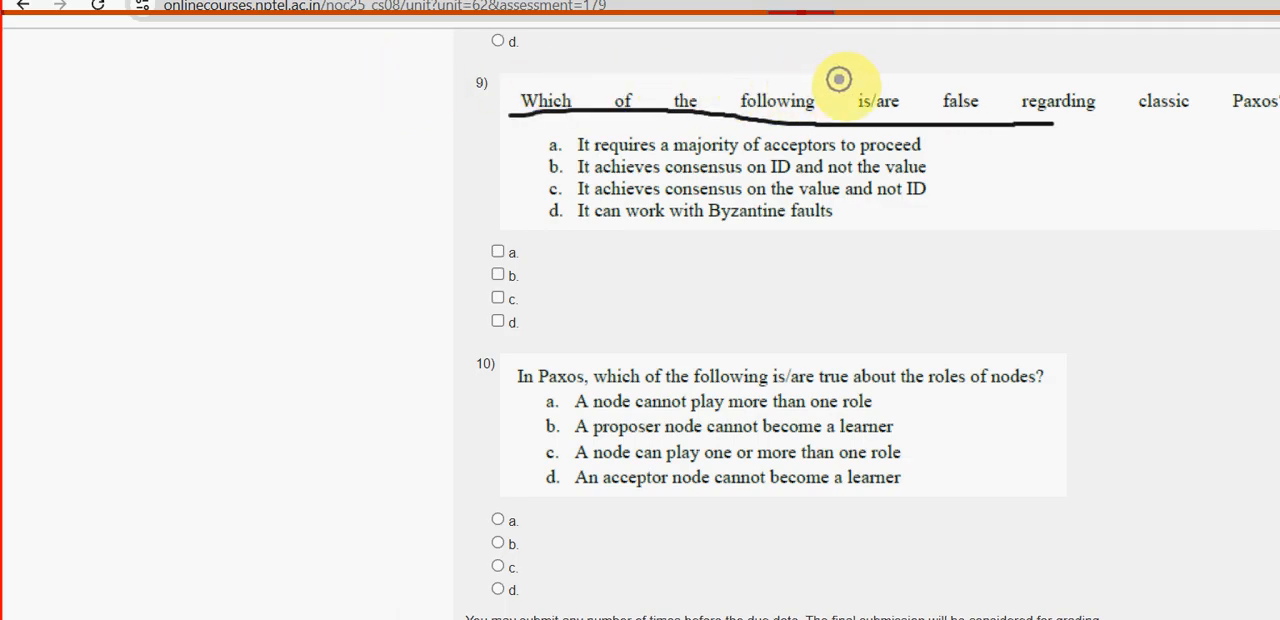
mouse_move(1046, 76)
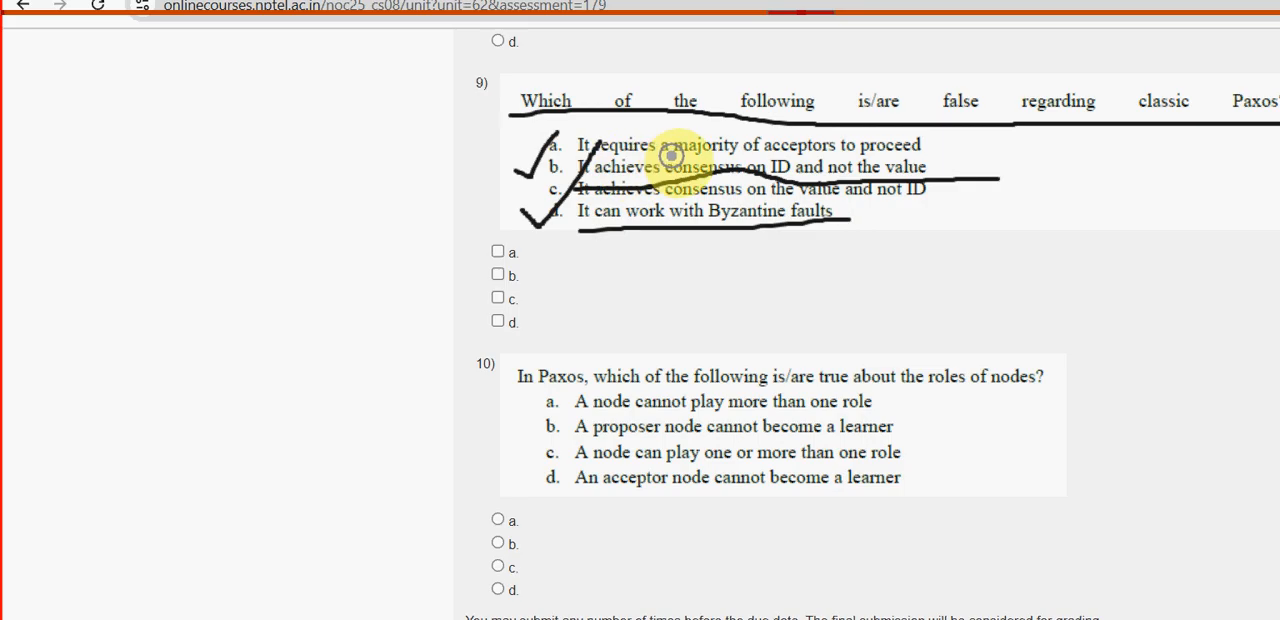
mouse_move(1186, 602)
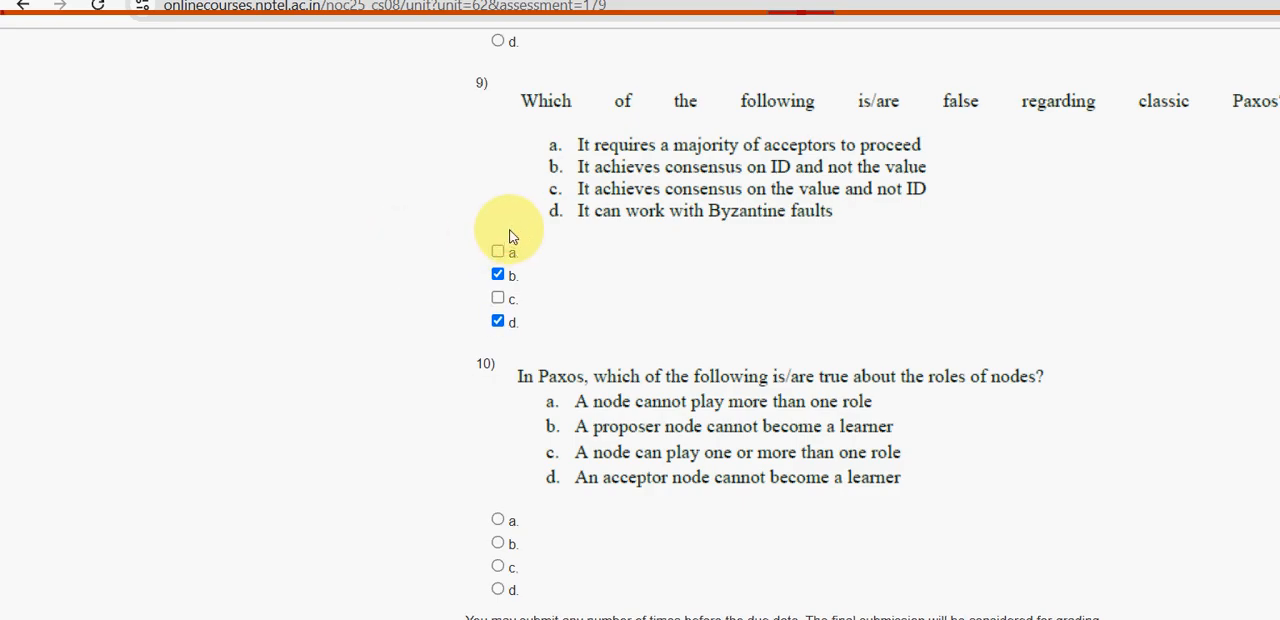
mouse_move(1044, 400)
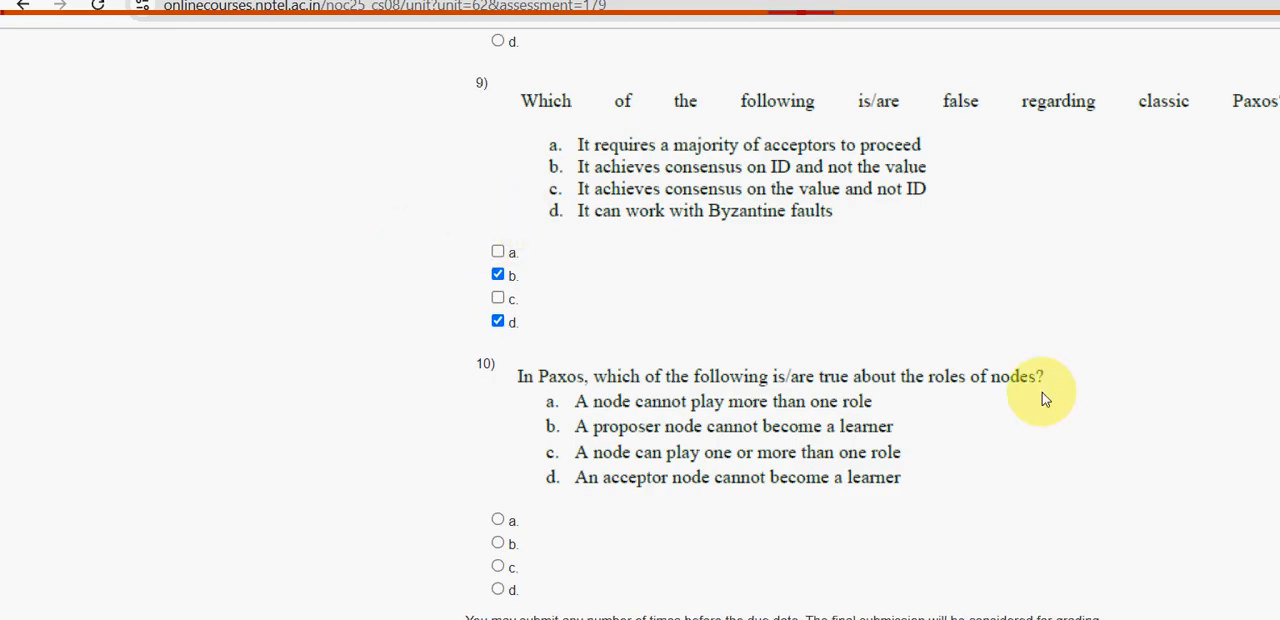
mouse_move(772, 218)
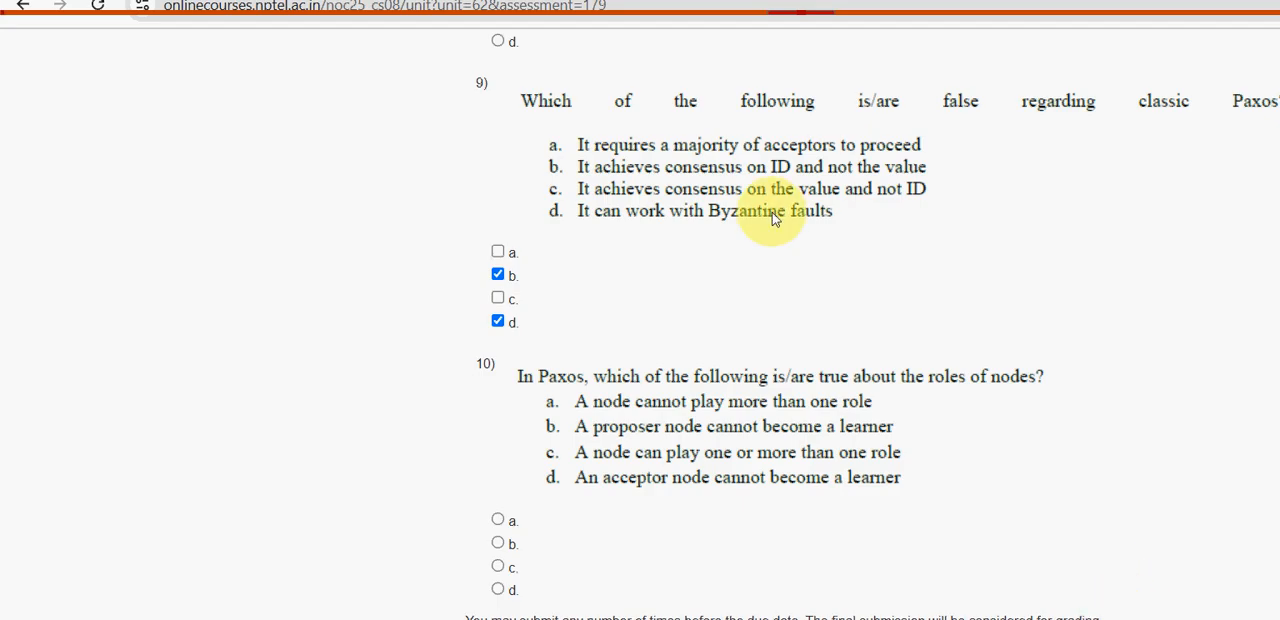
mouse_move(1250, 592)
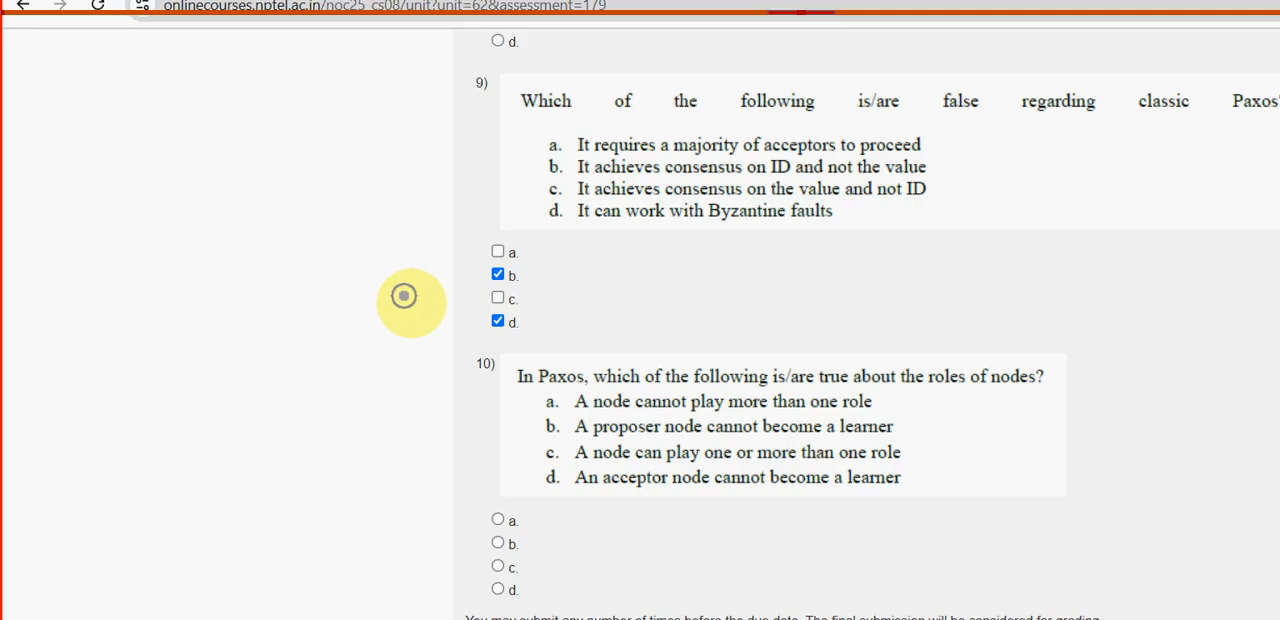
Mark option c for question 10 on the roles of nodes in Paxos.
left_click_drag(510, 396, 950, 384)
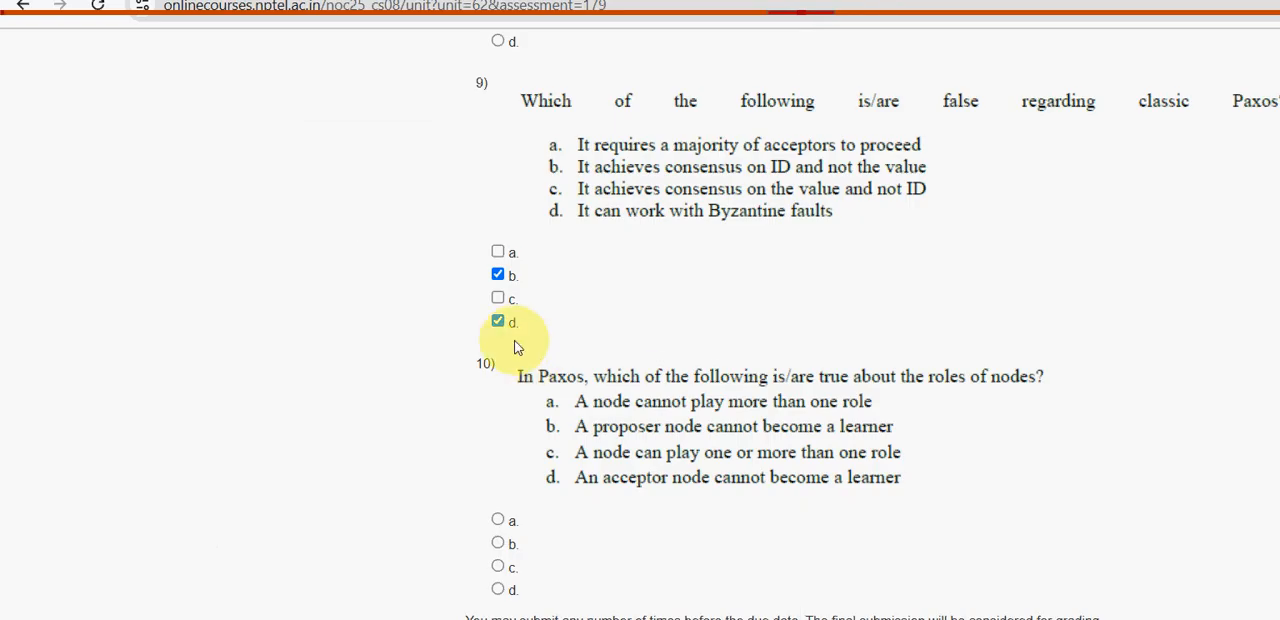
left_click(496, 566)
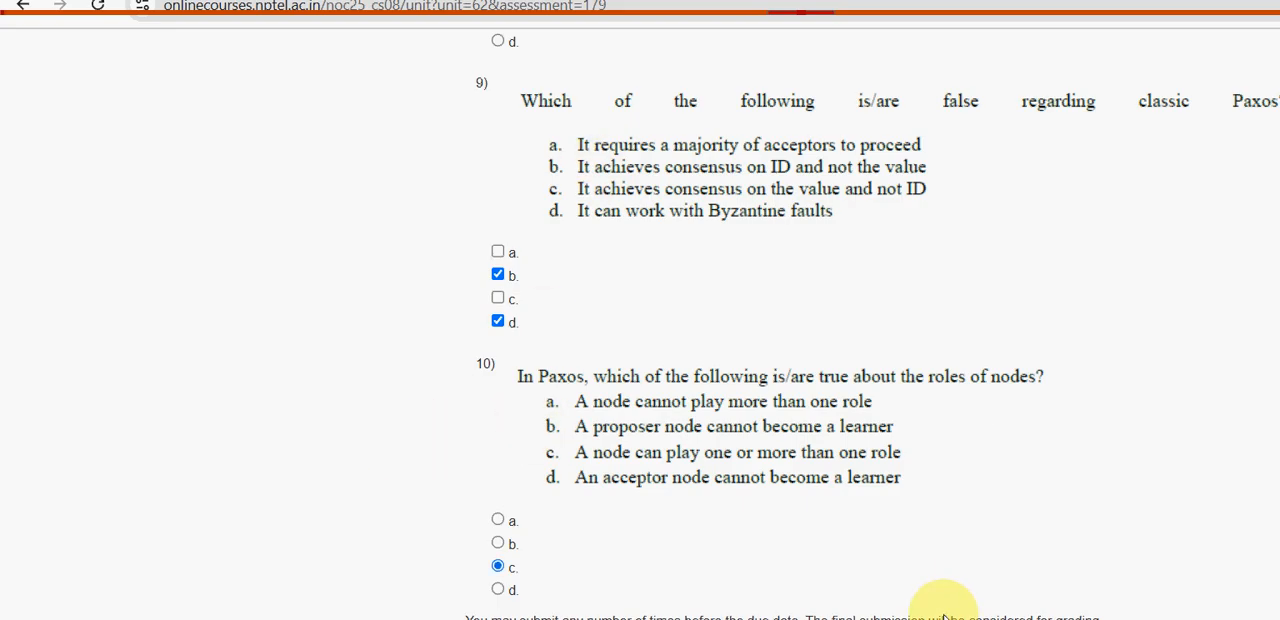
mouse_move(948, 492)
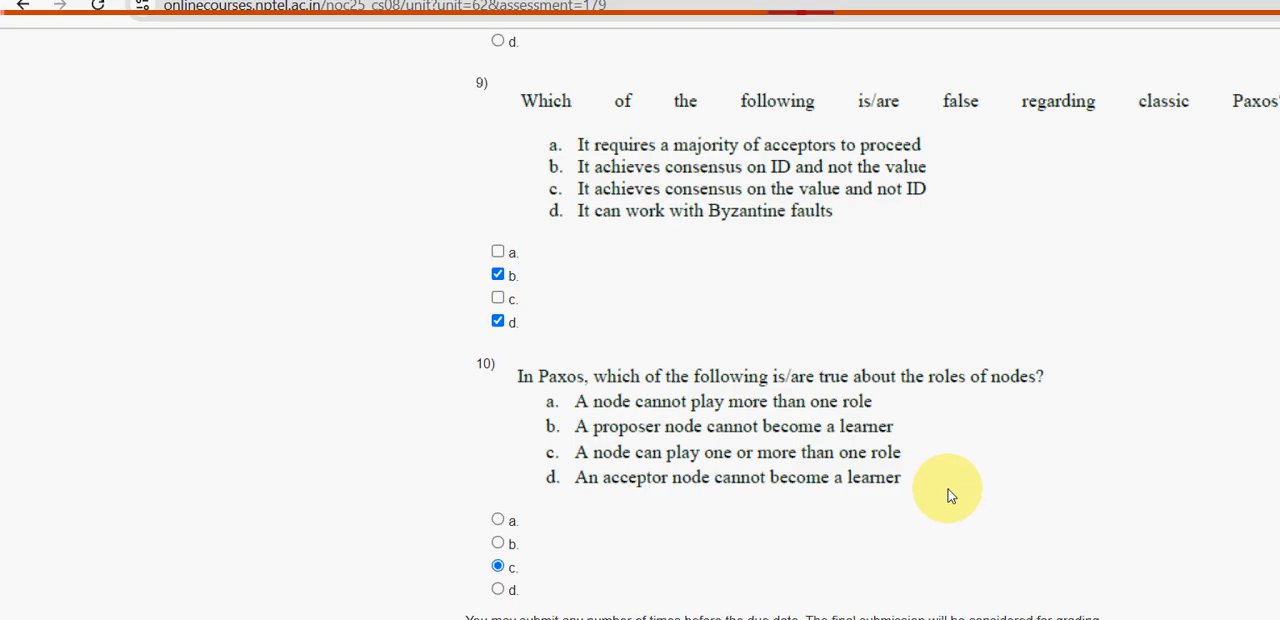